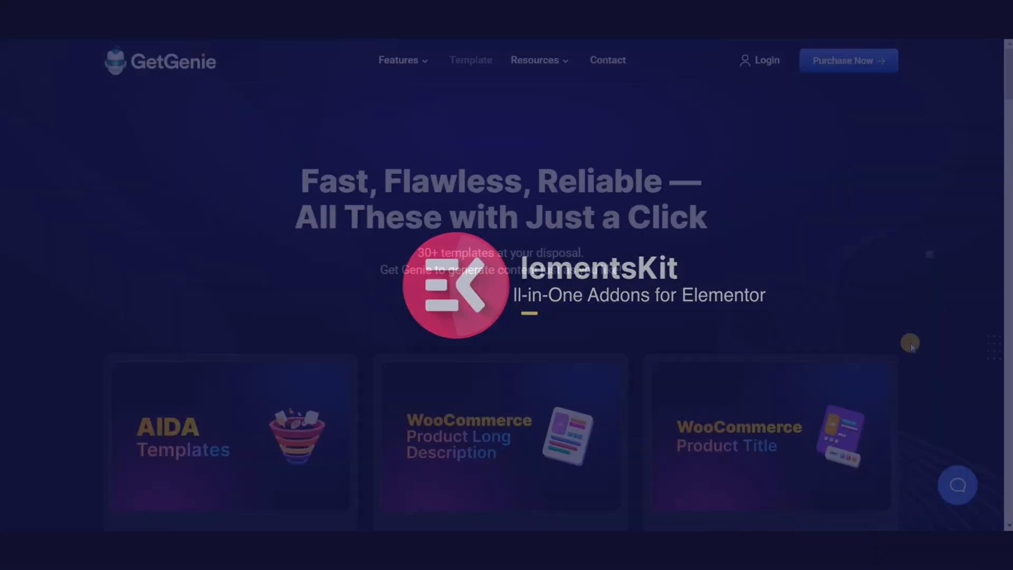
Step: Reach Posts in the WordPress admin and start a new blog post
{"action": "scroll", "scroll_direction": "down", "scroll_amount": 3}
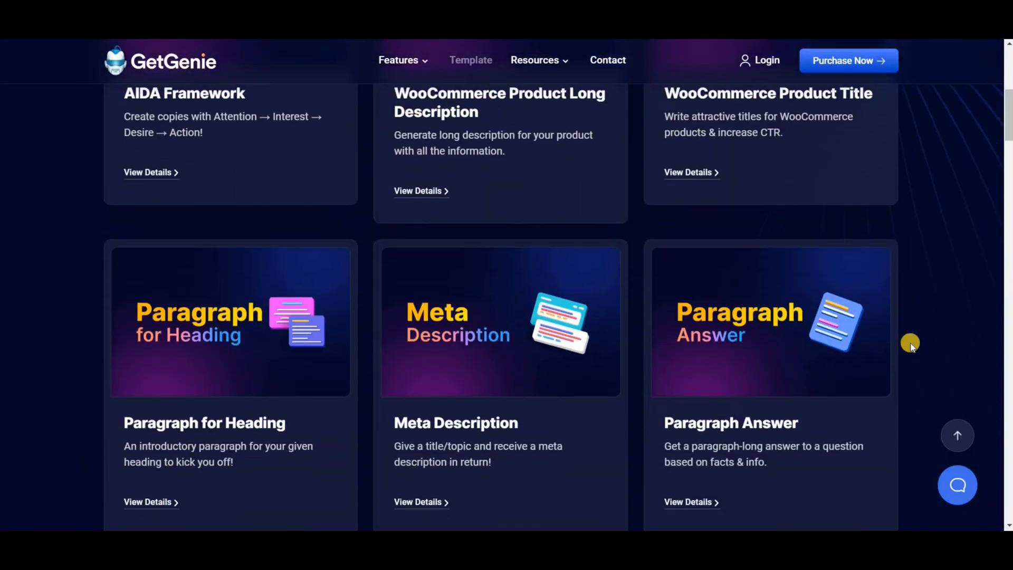
{"action": "scroll", "scroll_direction": "down", "scroll_amount": 3}
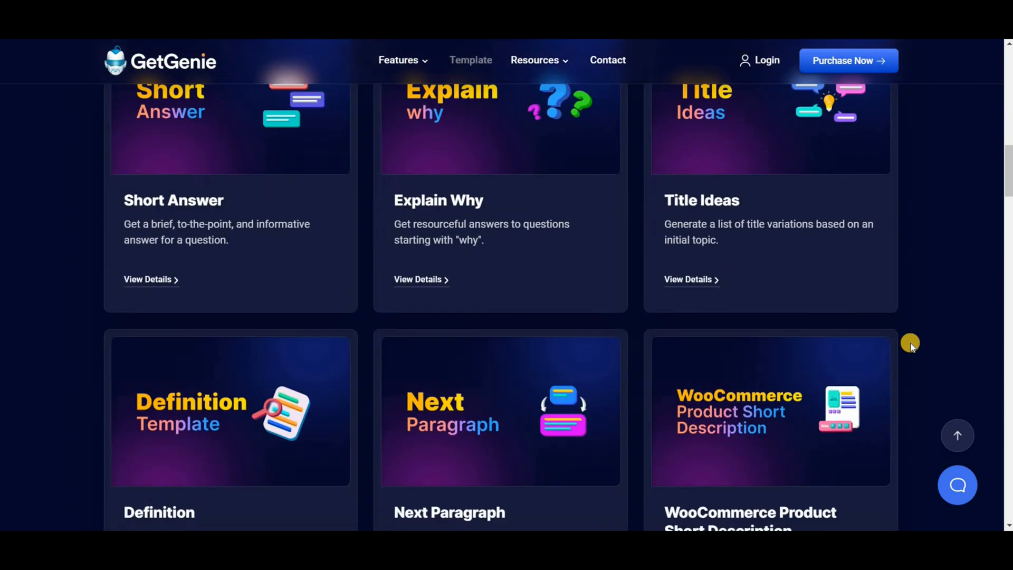
{"action": "scroll", "scroll_direction": "down", "scroll_amount": 3}
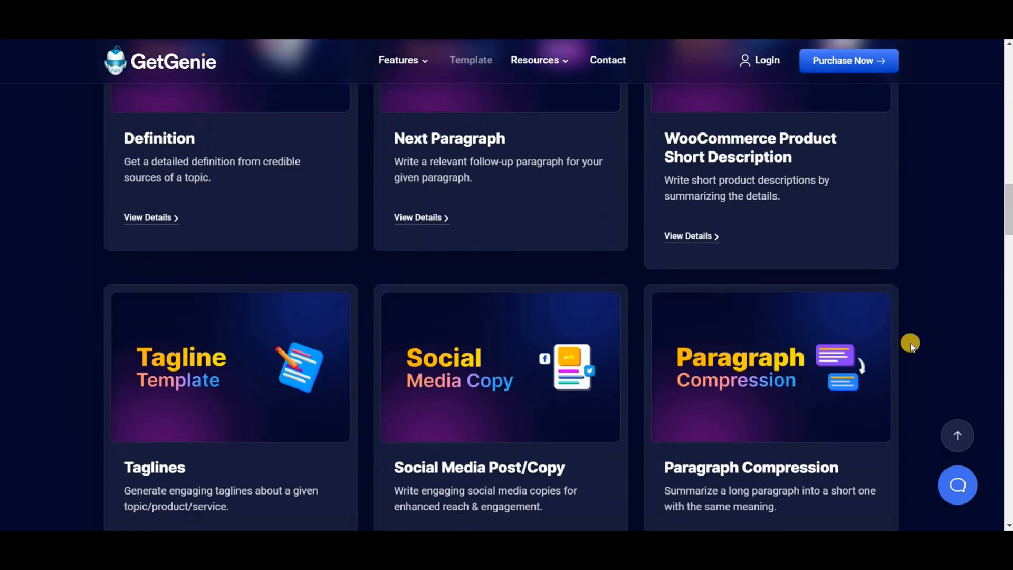
{"action": "scroll", "scroll_direction": "down", "scroll_amount": 3}
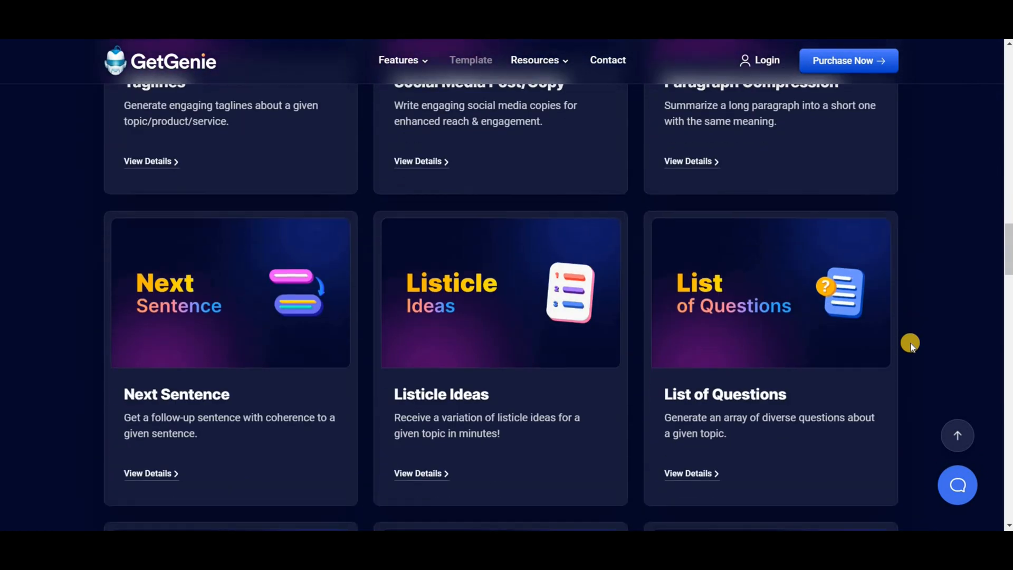
{"action": "scroll", "scroll_direction": "down", "scroll_amount": 3}
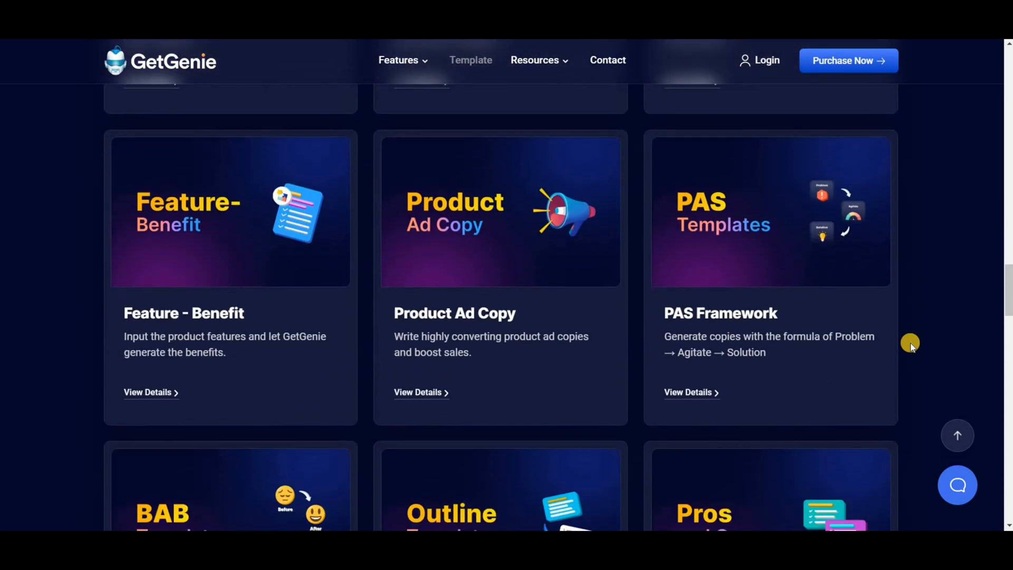
{"action": "scroll", "scroll_direction": "down", "scroll_amount": 3}
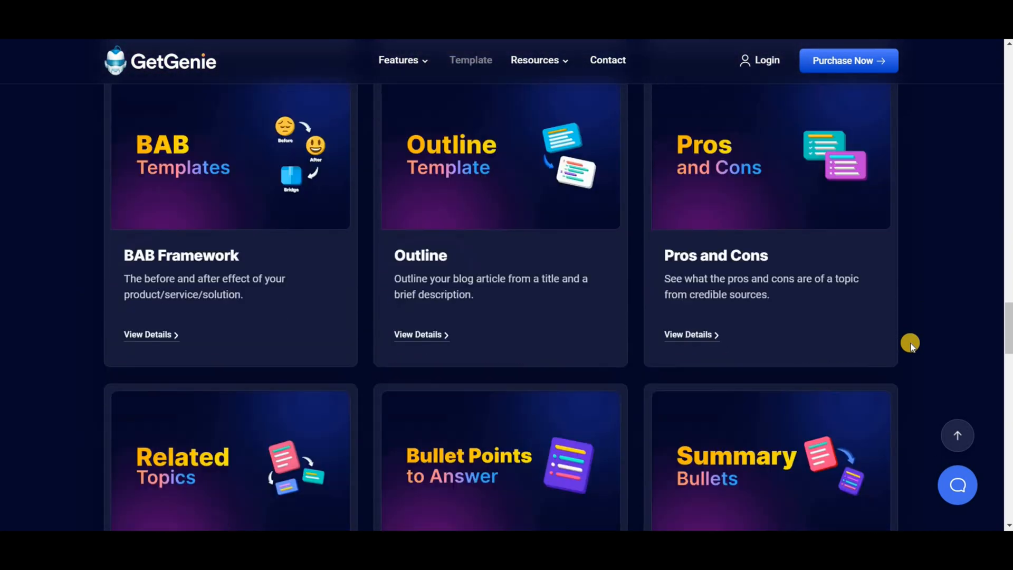
{"action": "scroll", "scroll_direction": "down", "scroll_amount": 3}
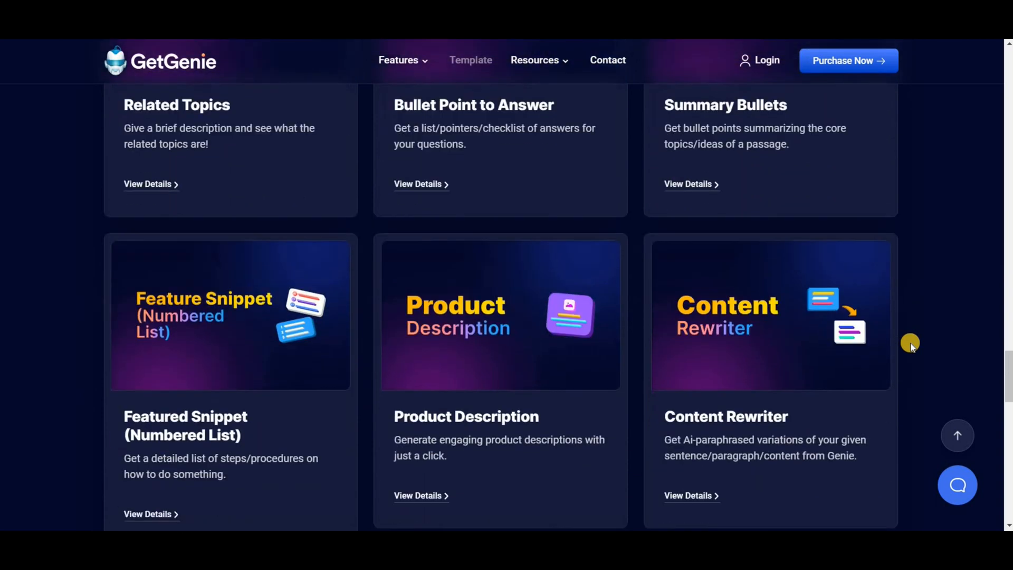
{"action": "scroll", "scroll_direction": "down", "scroll_amount": 3}
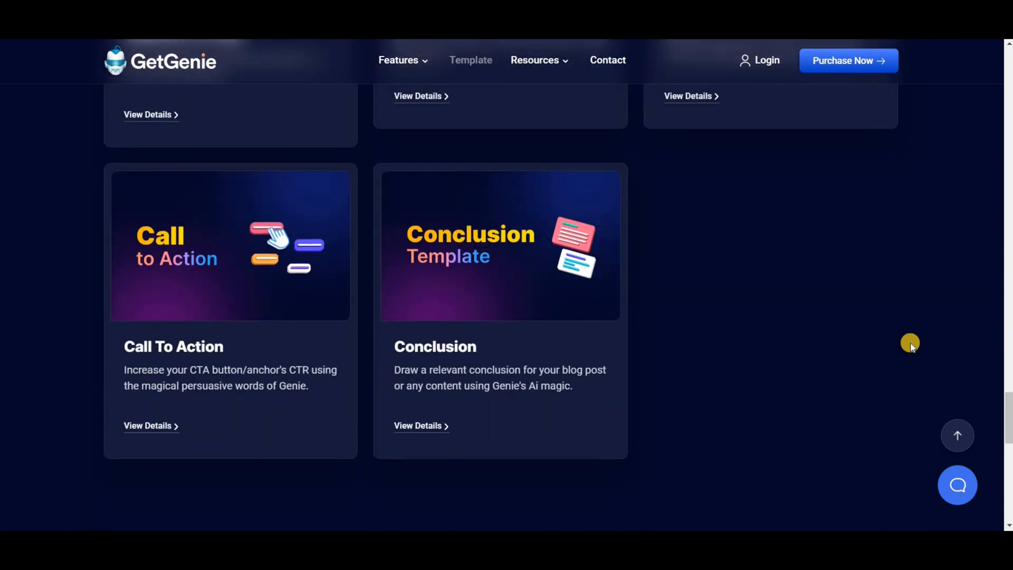
{"action": "scroll", "scroll_direction": "down", "scroll_amount": 3}
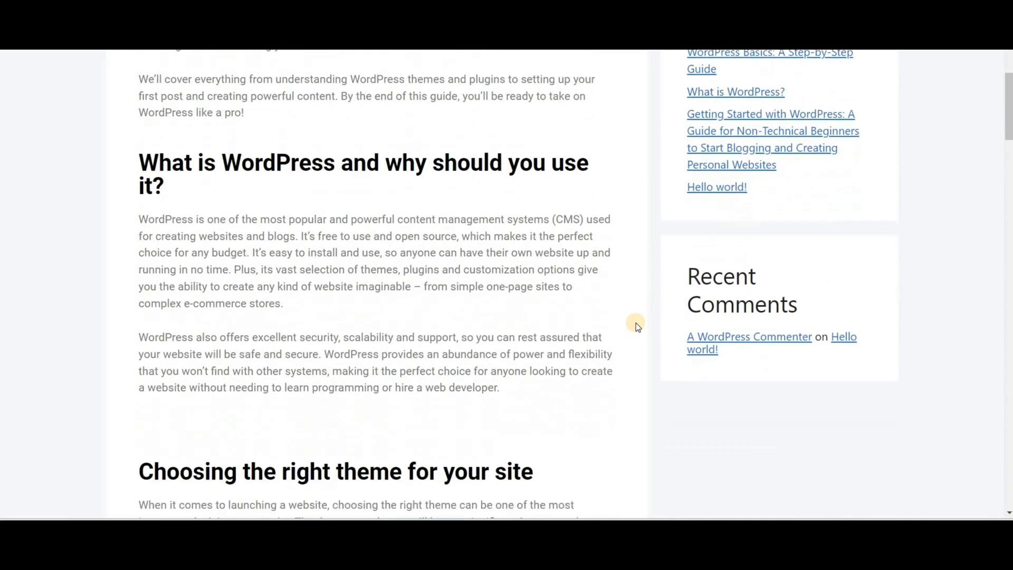
{"action": "scroll", "scroll_direction": "down", "scroll_amount": 3}
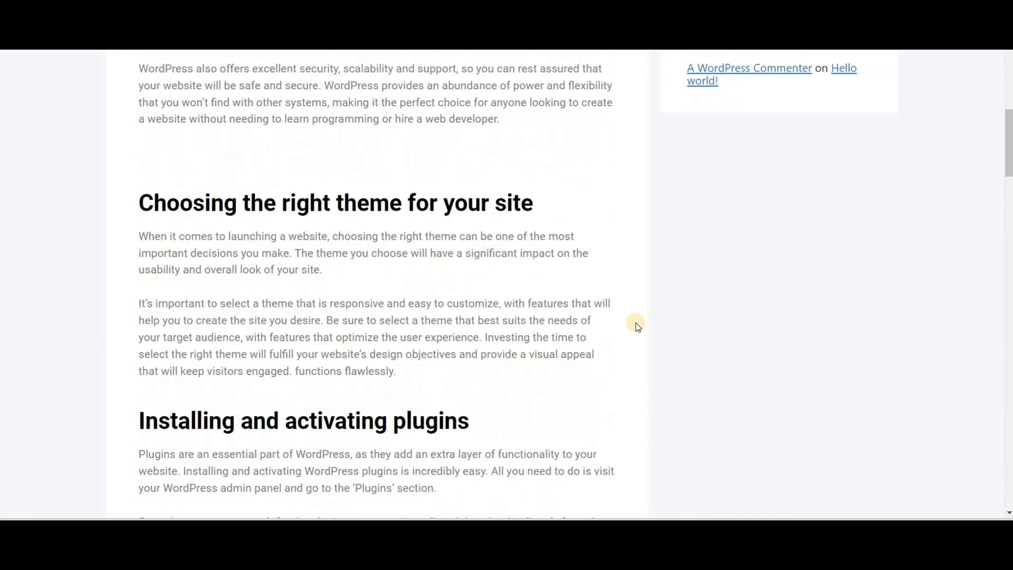
{"action": "scroll", "scroll_direction": "down", "scroll_amount": 3}
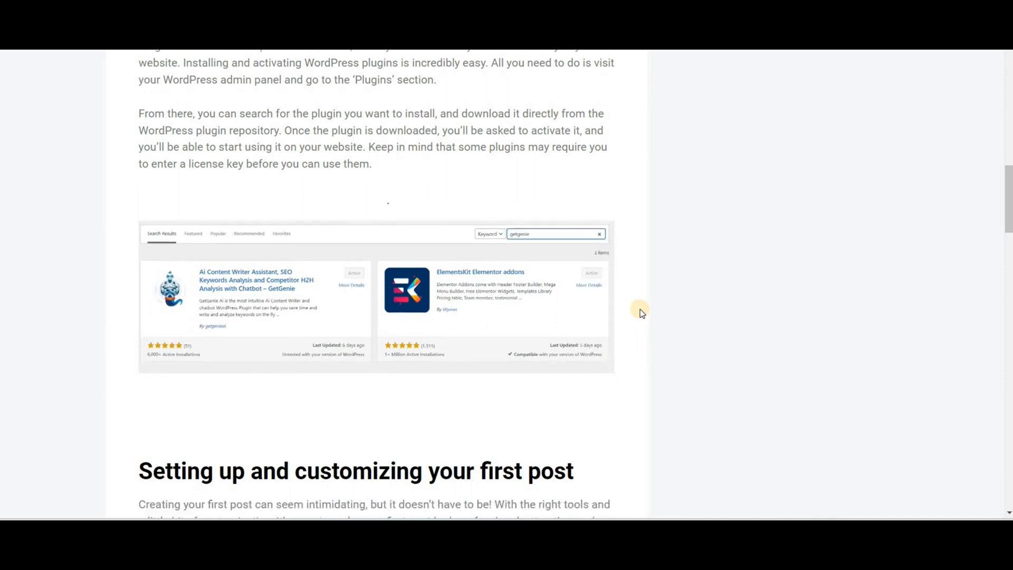
{"action": "scroll", "scroll_direction": "down", "scroll_amount": 3}
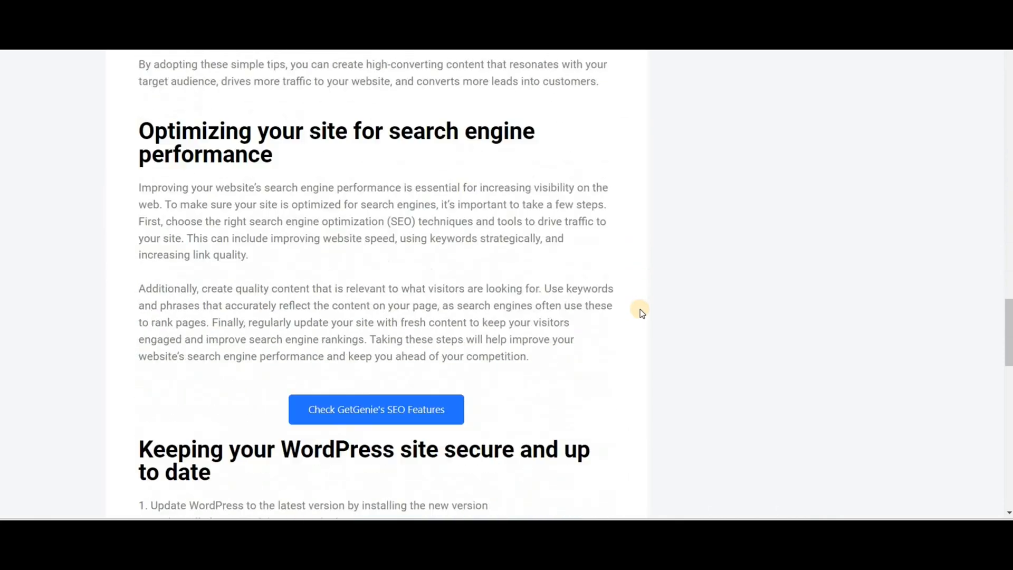
{"action": "scroll", "scroll_direction": "down", "scroll_amount": 3}
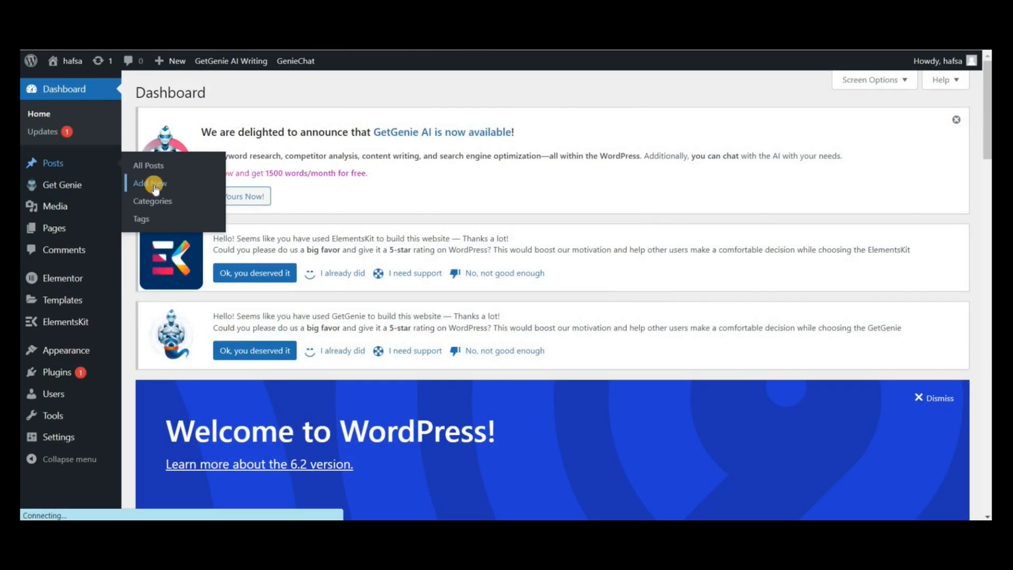
{"action": "left_click", "coordinate": [149, 183]}
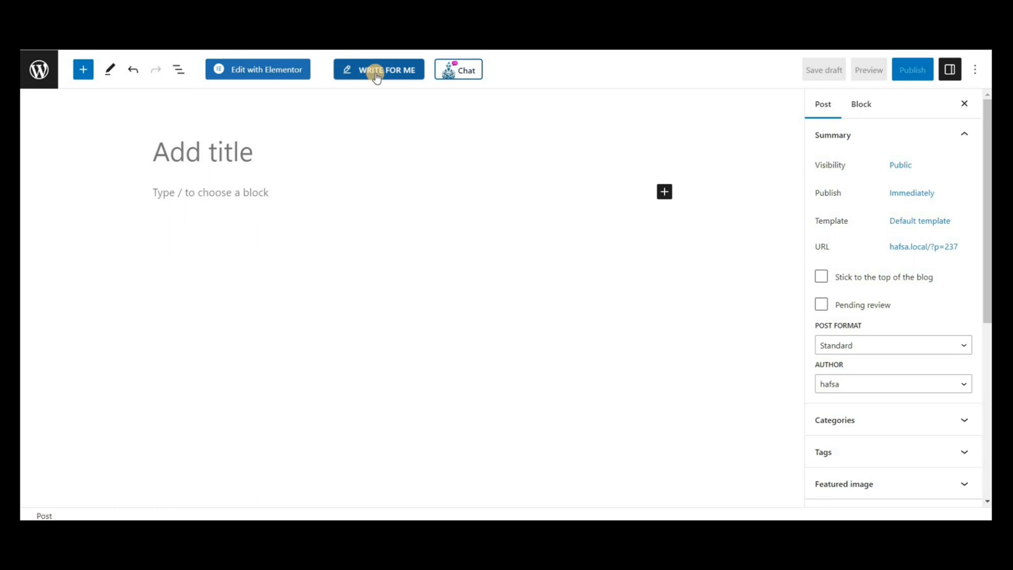
Step: Generate GetGenie Title Ideas for the topic 'What is WordPress'
{"action": "left_click", "coordinate": [378, 70]}
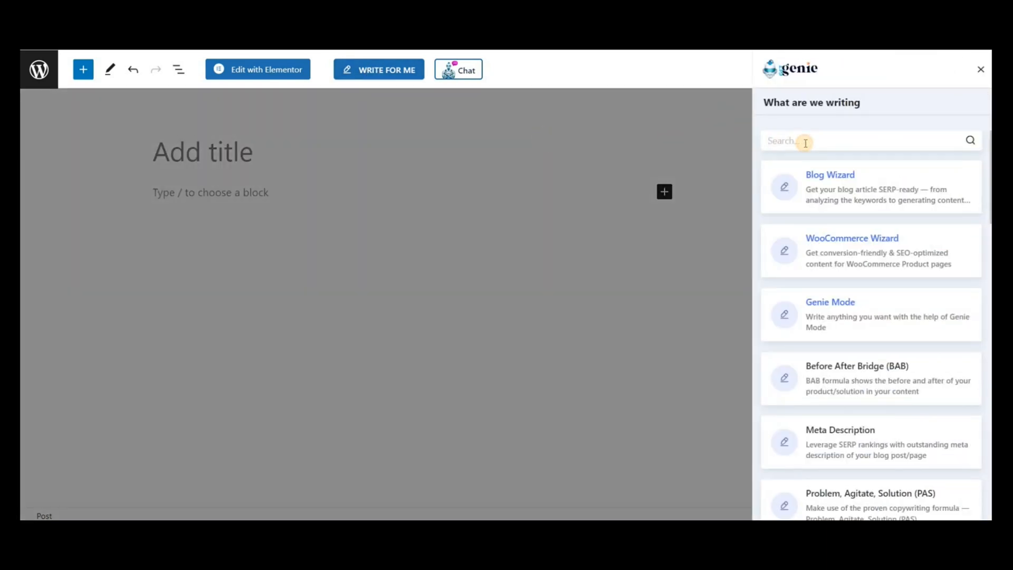
{"action": "type", "text": "tit"}
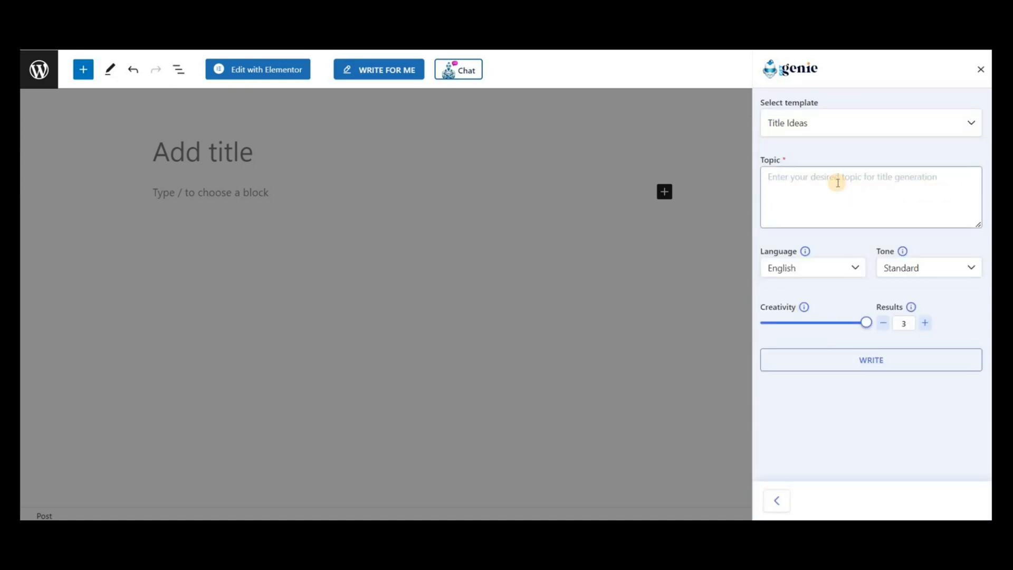
{"action": "type", "text": "What is WordPress"}
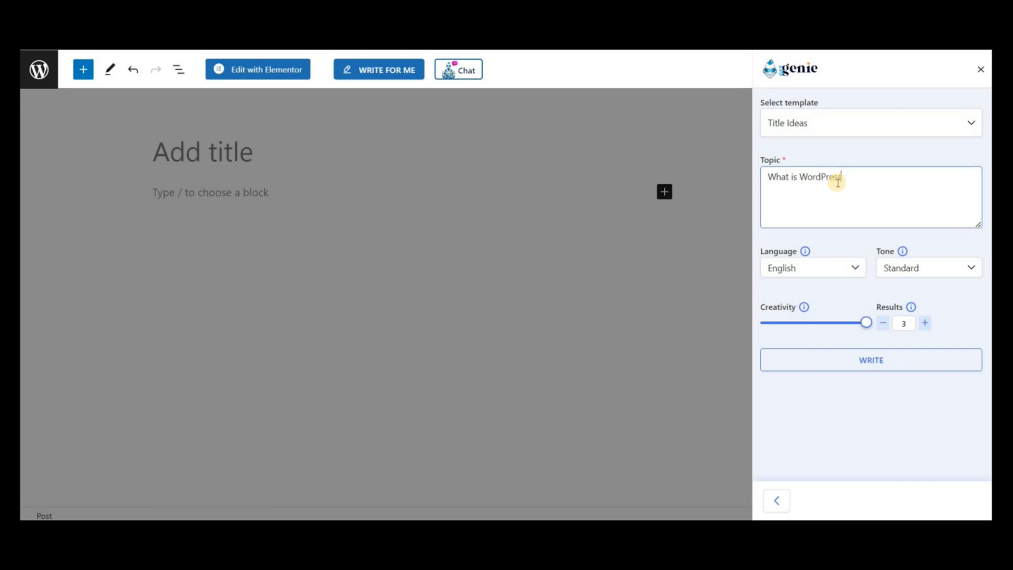
{"action": "left_click", "coordinate": [812, 267]}
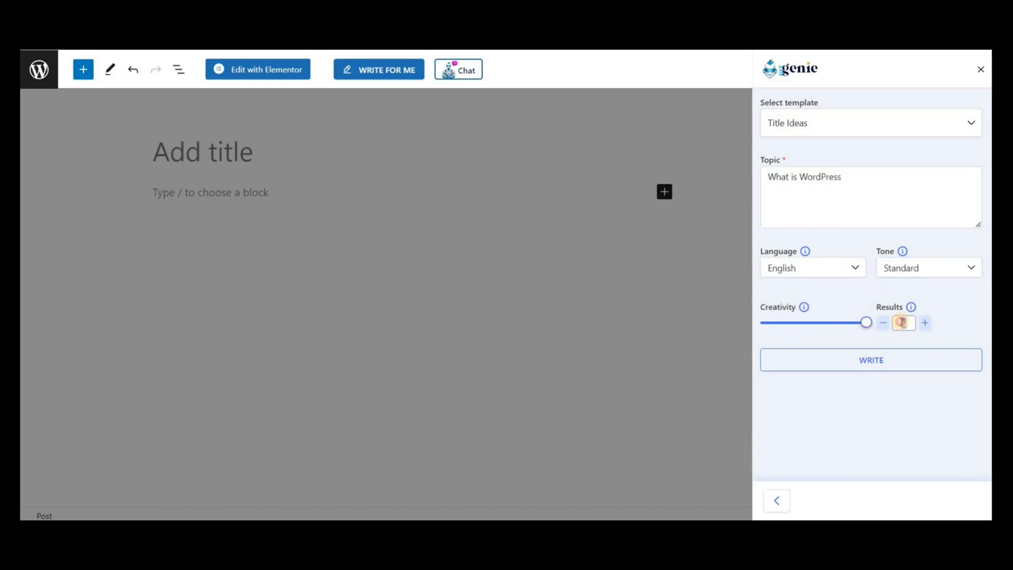
{"action": "left_click", "coordinate": [871, 360]}
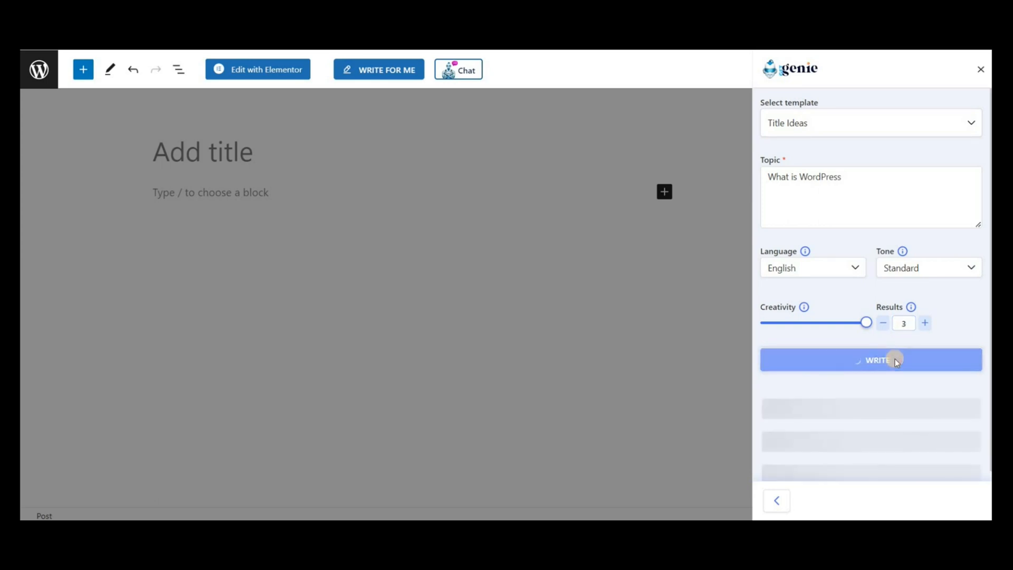
{"action": "left_click", "coordinate": [871, 360]}
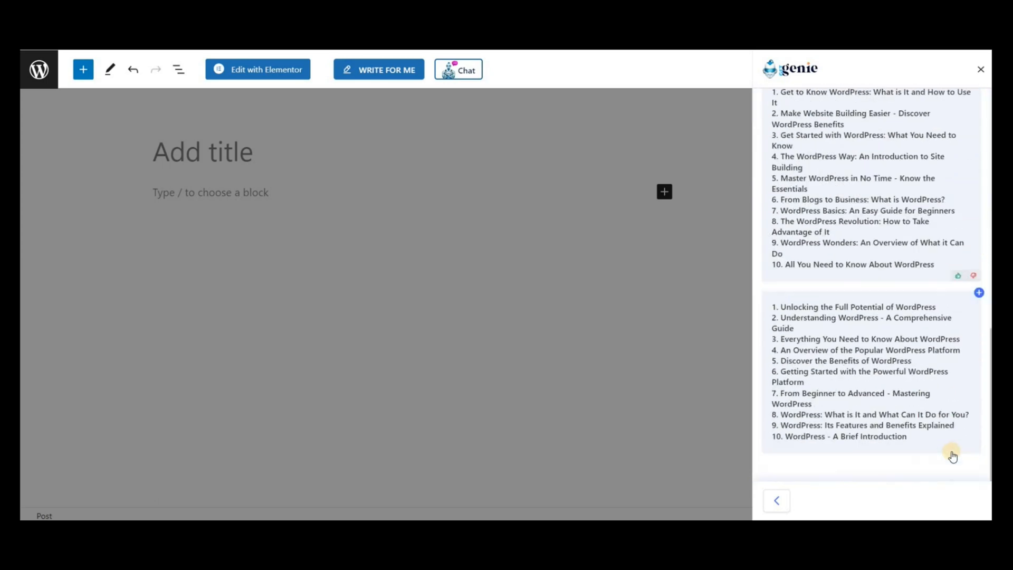
Step: Title the post 'WordPress Basics: A Step-by-Step Guide' and edit it with Elementor
{"action": "left_click", "coordinate": [950, 70]}
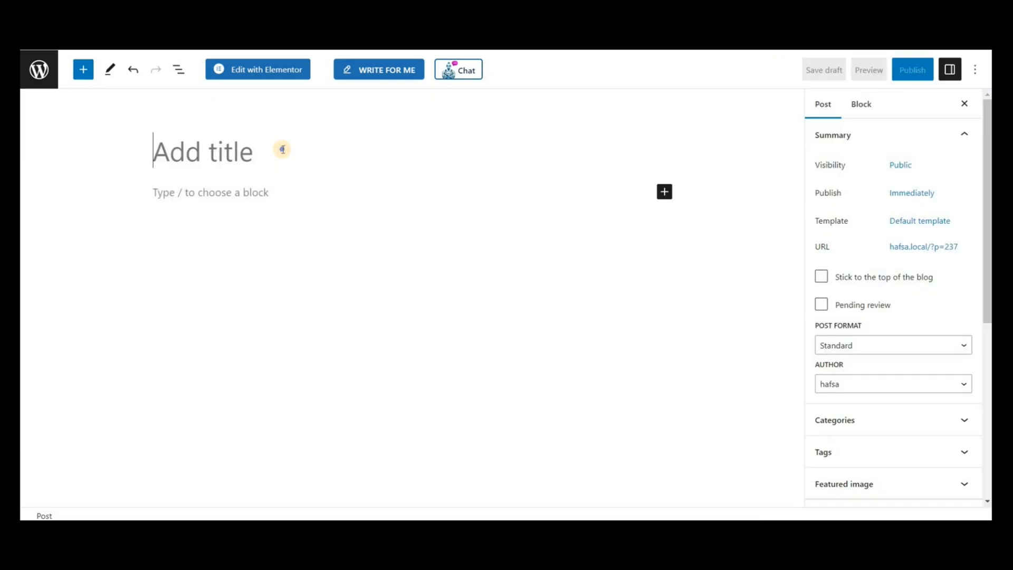
{"action": "type", "text": "WordPress Basics: A Step-by-Step Guide"}
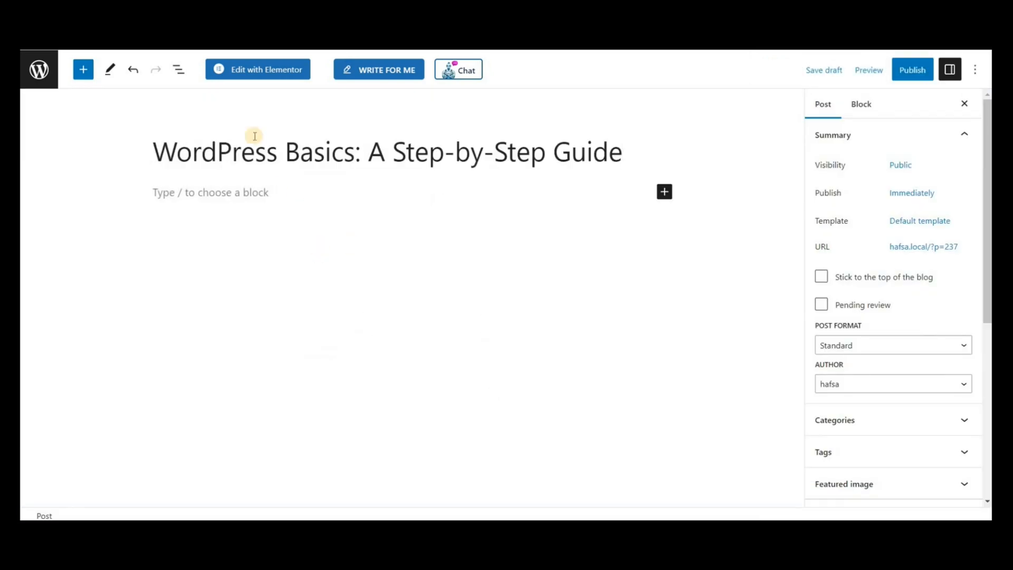
{"action": "left_click", "coordinate": [257, 70]}
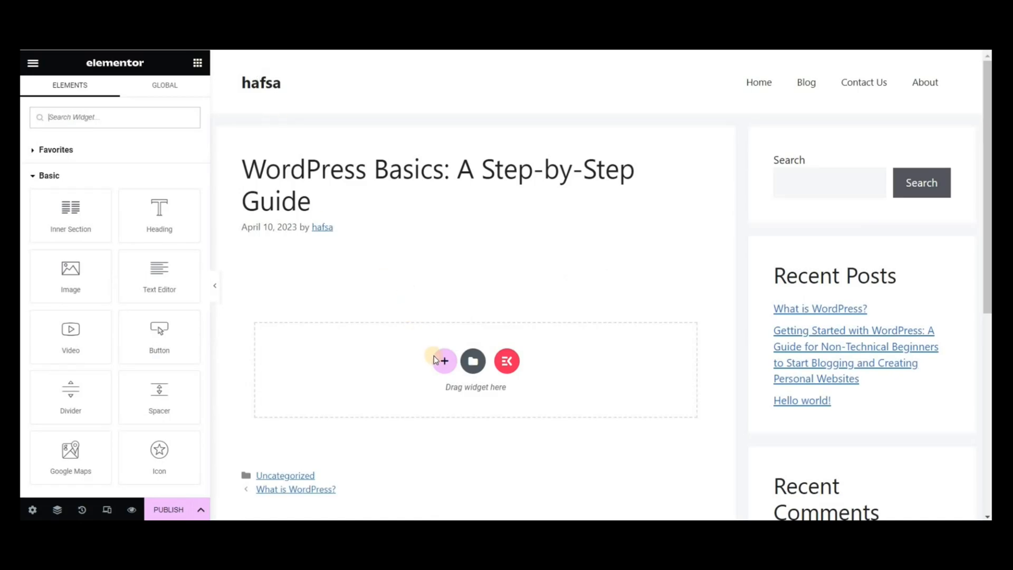
Step: Add a new single-column section to the Elementor canvas
{"action": "left_click", "coordinate": [442, 361]}
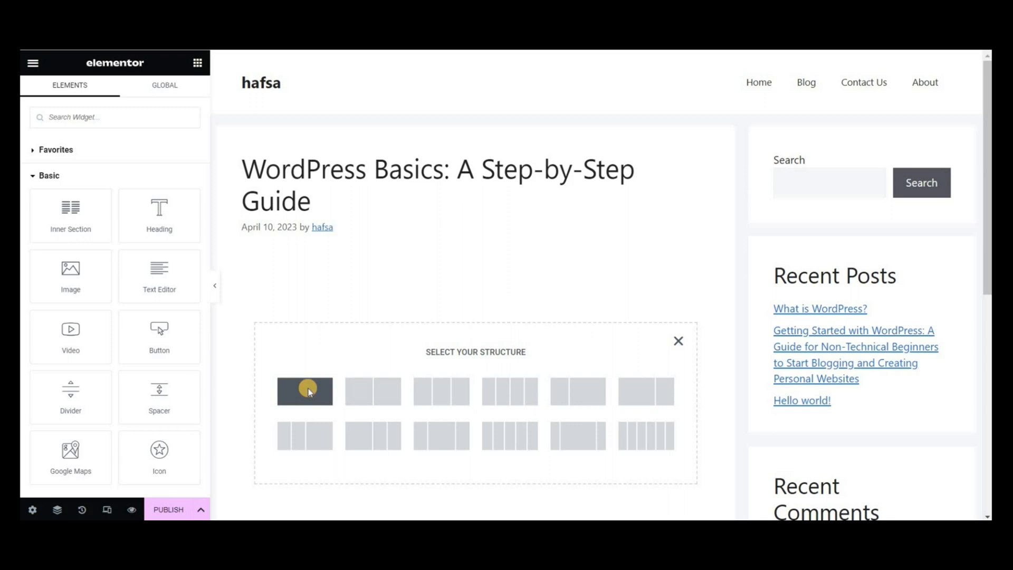
{"action": "left_click", "coordinate": [304, 391]}
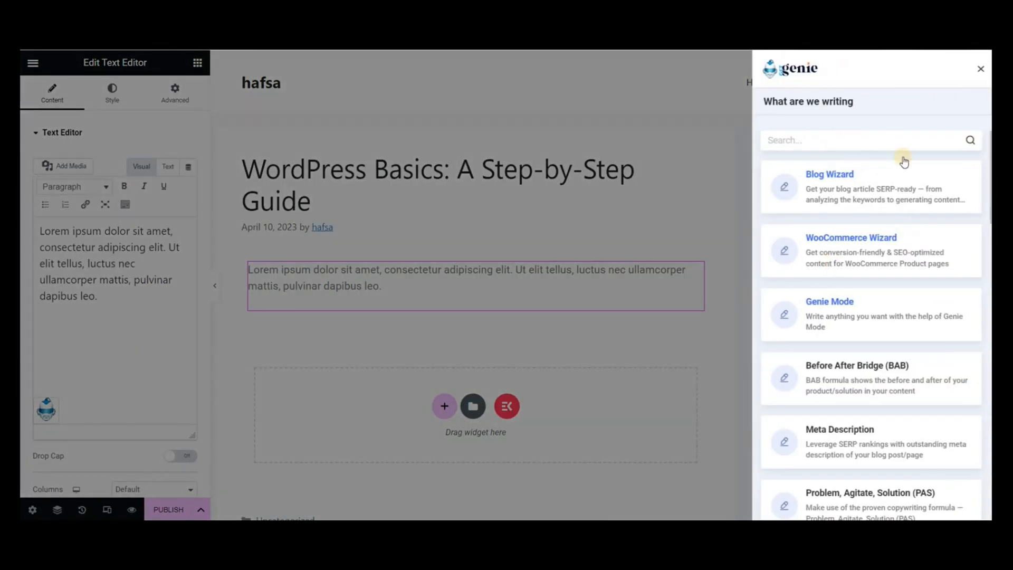
Step: In Genie Mode, generate an intro for the blog 'WordPress Basics: A Step-by-Step Guide'
{"action": "left_click", "coordinate": [830, 301]}
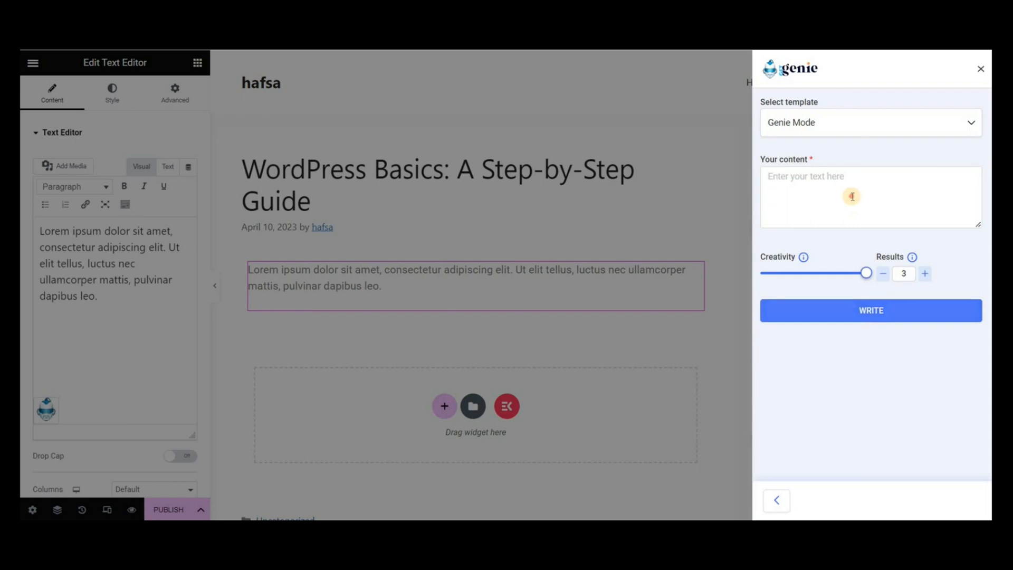
{"action": "type", "text": "Write the intro for th"}
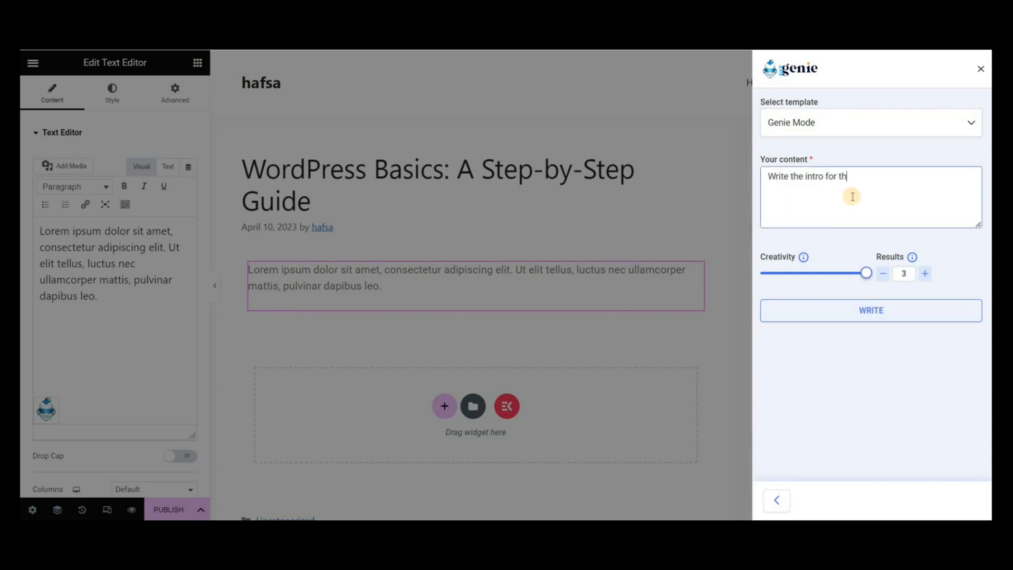
{"action": "type", "text": "e blog \"WordPress Basics: A Step-by-Step Guide"}
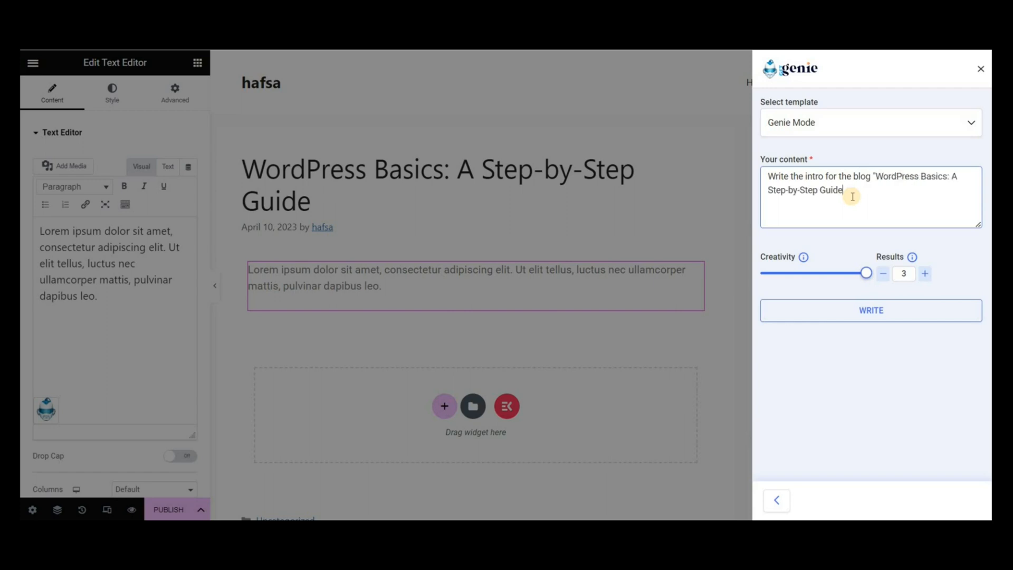
{"action": "left_click", "coordinate": [871, 311]}
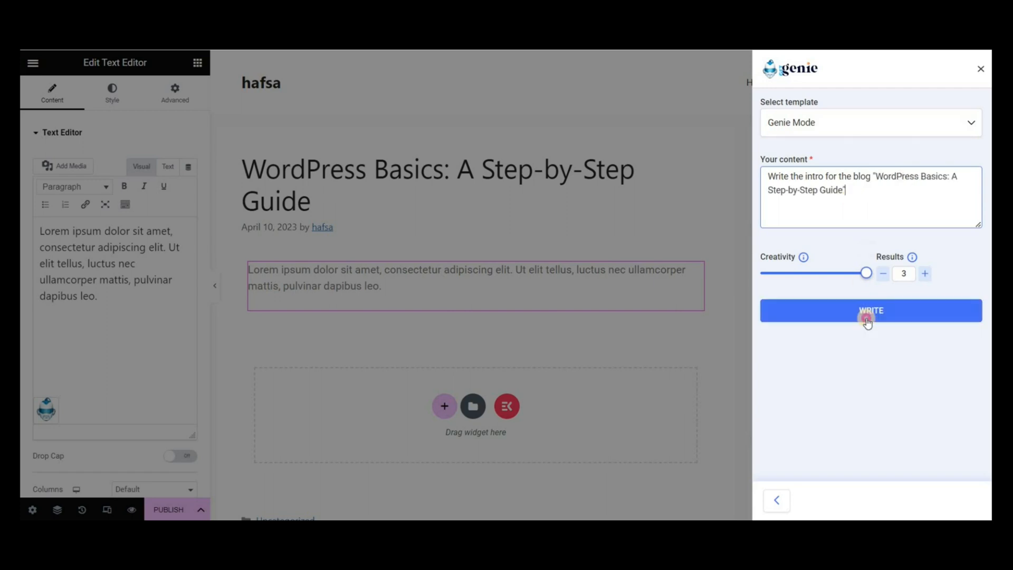
{"action": "left_click", "coordinate": [870, 310]}
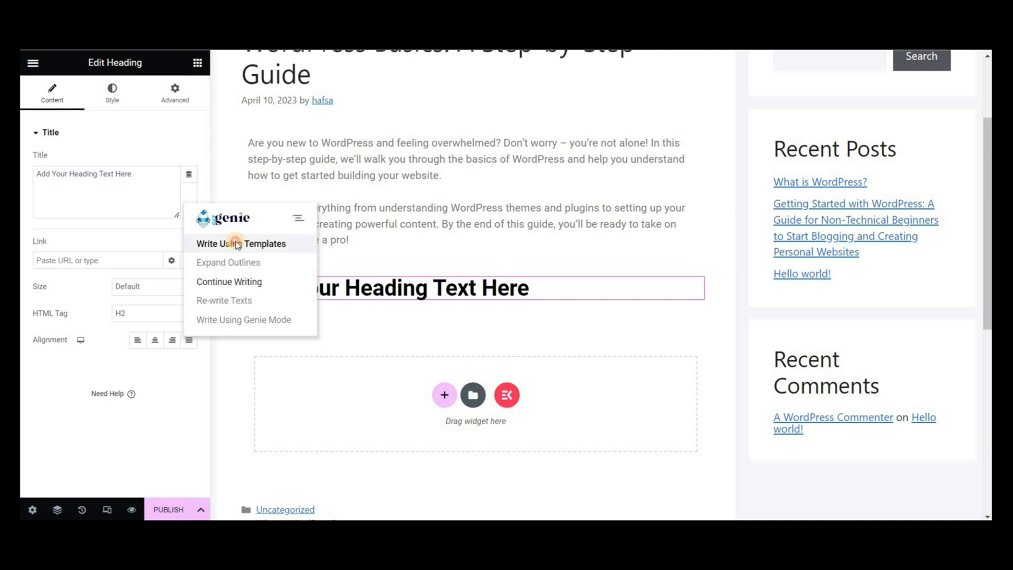
Step: Run GetGenie's Outline template on the blog intro and review the outline ideas
{"action": "left_click", "coordinate": [240, 244]}
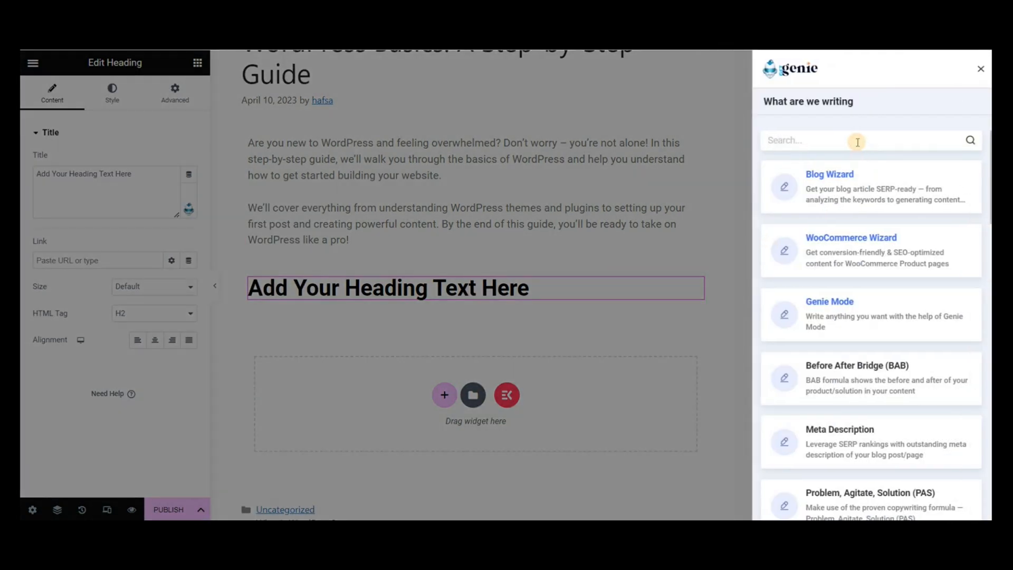
{"action": "left_click", "coordinate": [830, 174]}
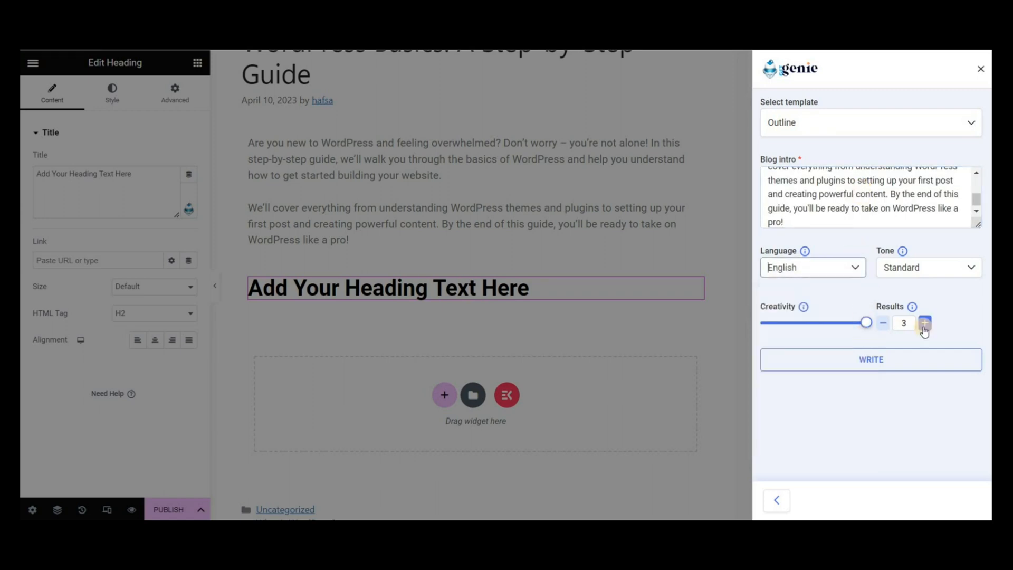
{"action": "left_click", "coordinate": [871, 358]}
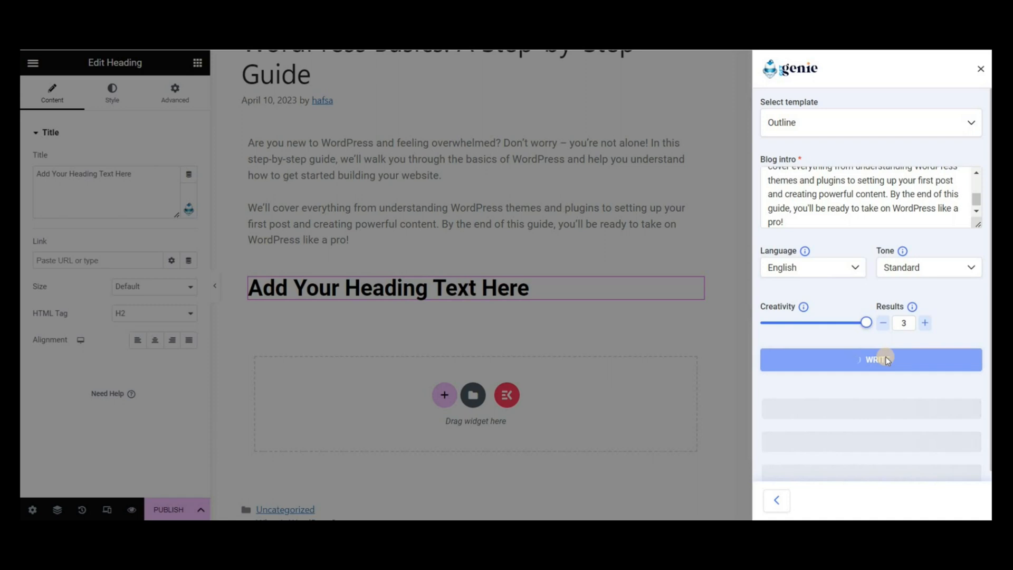
{"action": "left_click", "coordinate": [871, 360]}
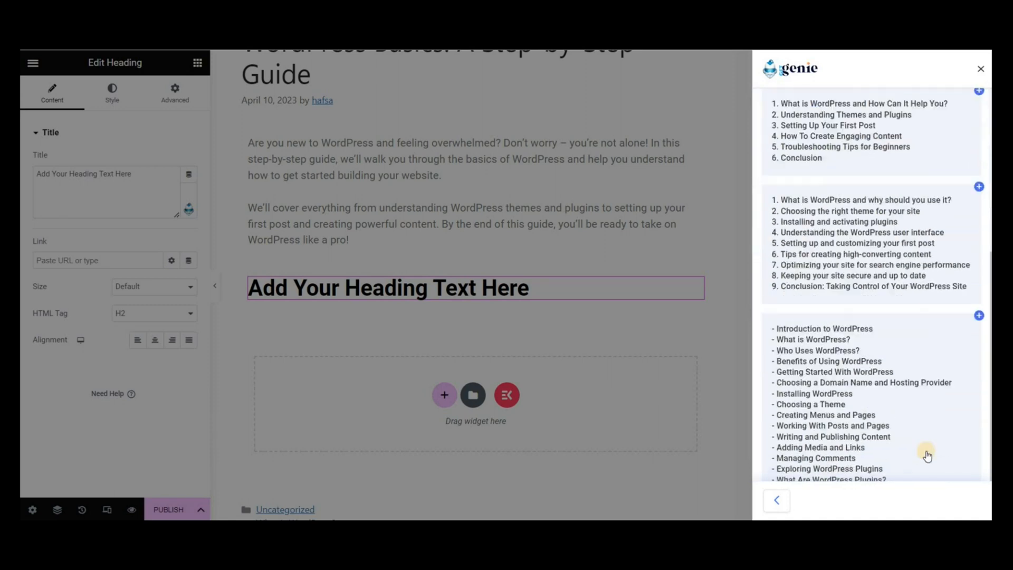
{"action": "scroll", "scroll_direction": "down", "scroll_amount": 3}
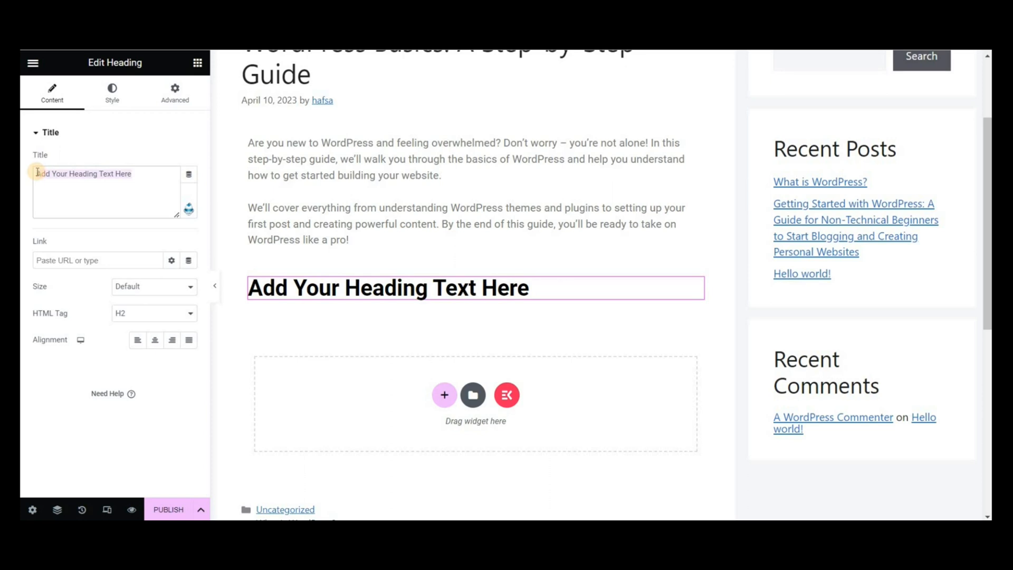
Step: Title the heading 'What is WordPress and why should you use it?' and generate Paragraph for Heading results
{"action": "type", "text": "What is WordPress and why should you use it?"}
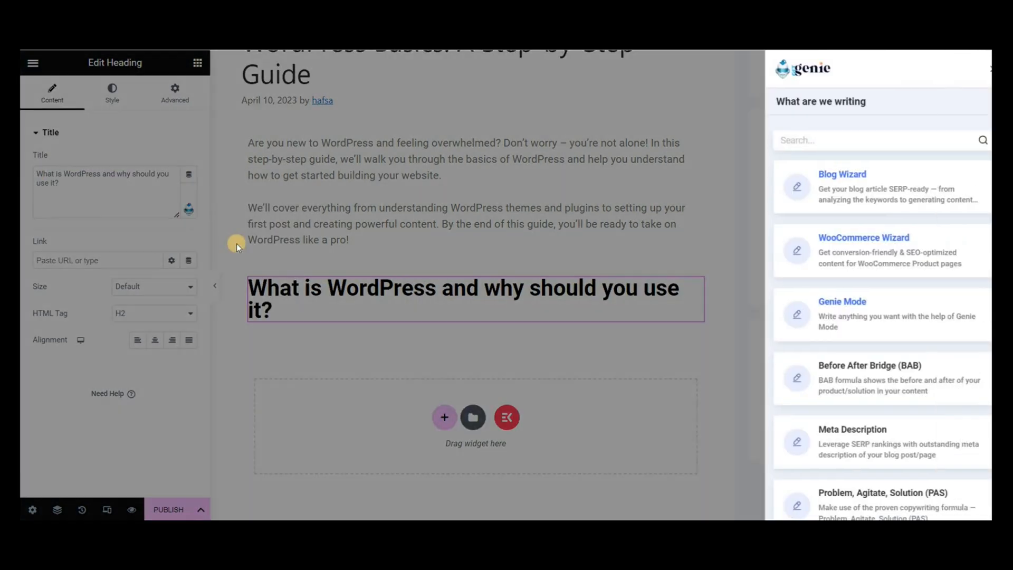
{"action": "type", "text": "pa"}
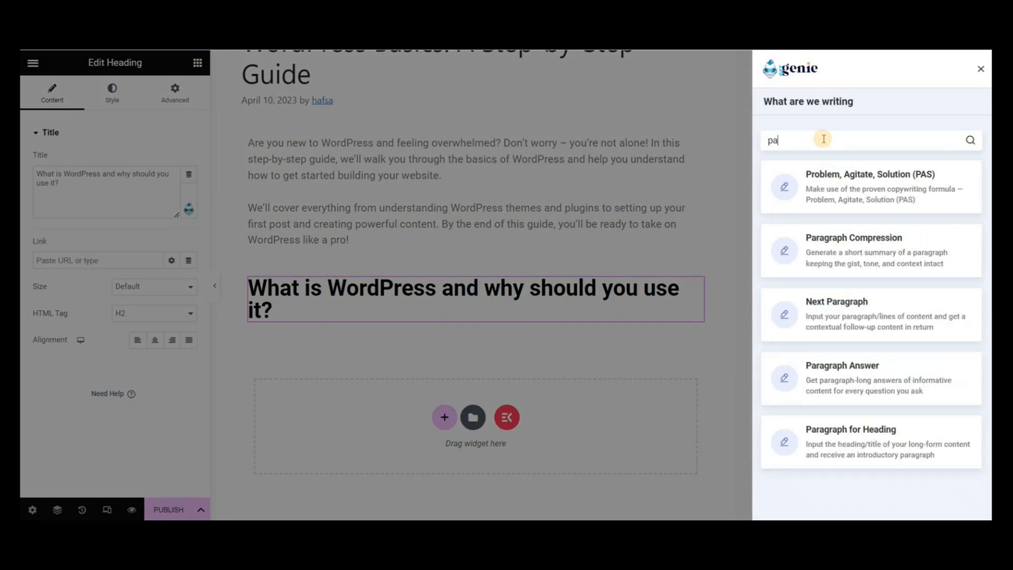
{"action": "left_click", "coordinate": [851, 442]}
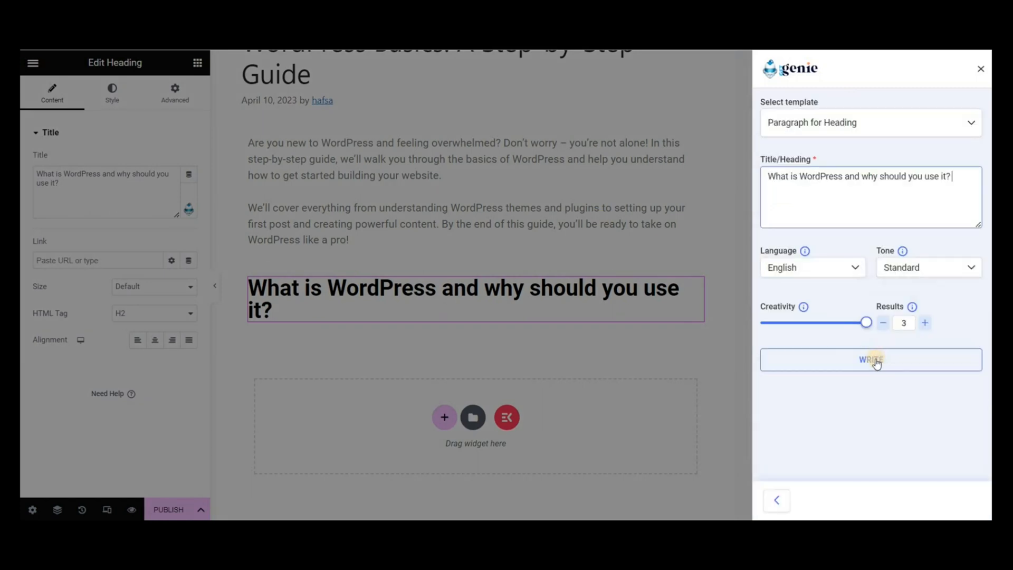
{"action": "left_click", "coordinate": [871, 360]}
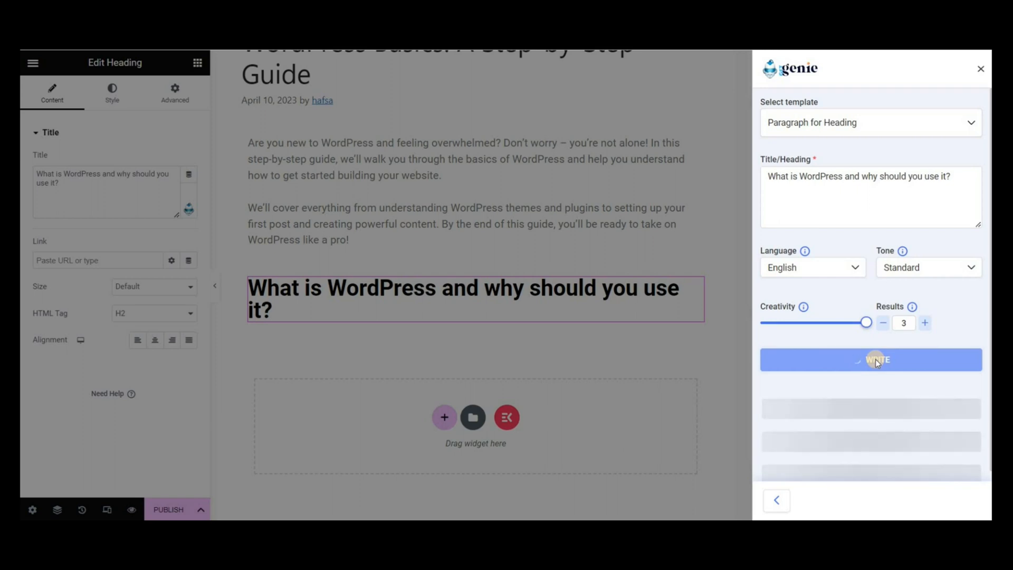
{"action": "left_click", "coordinate": [871, 360]}
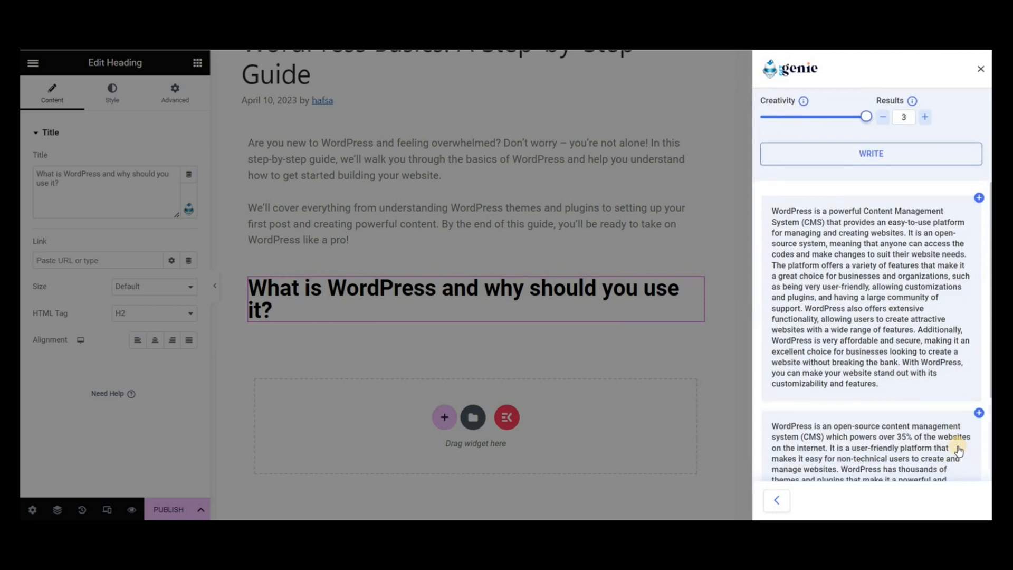
Step: Copy the third generated paragraph and add a new block for it
{"action": "scroll", "scroll_direction": "down", "scroll_amount": 3}
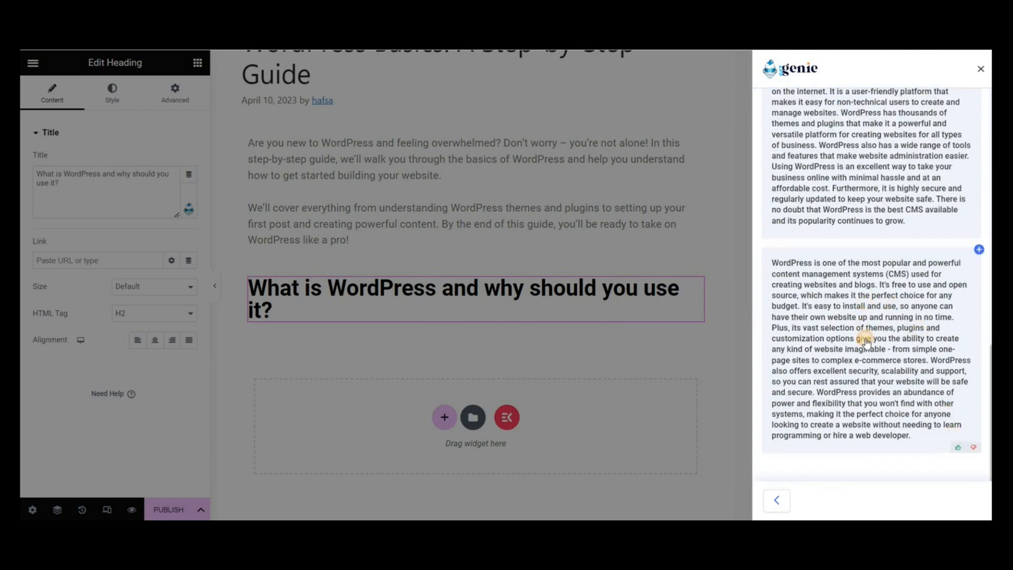
{"action": "left_click", "coordinate": [861, 341]}
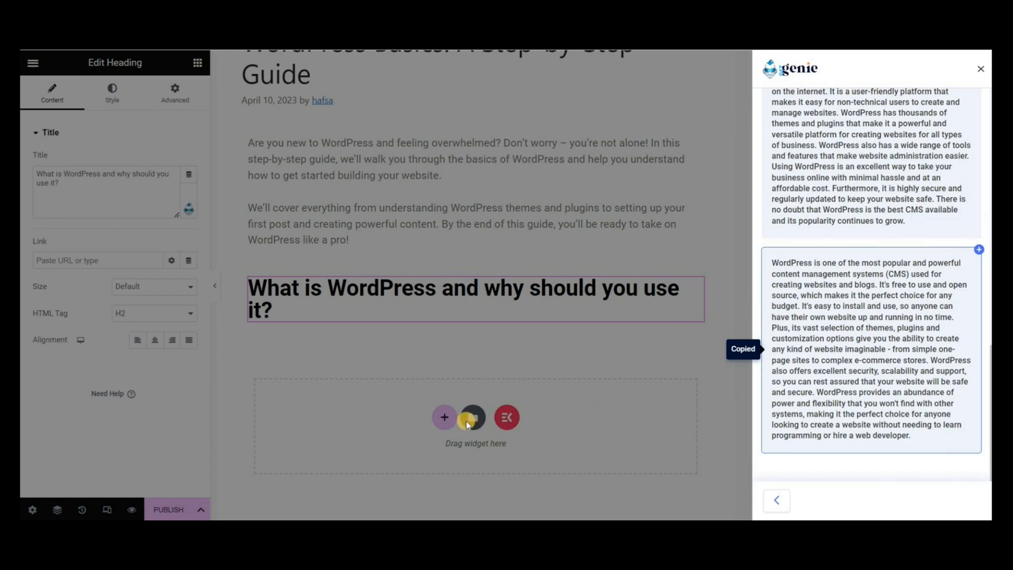
{"action": "left_click", "coordinate": [445, 418]}
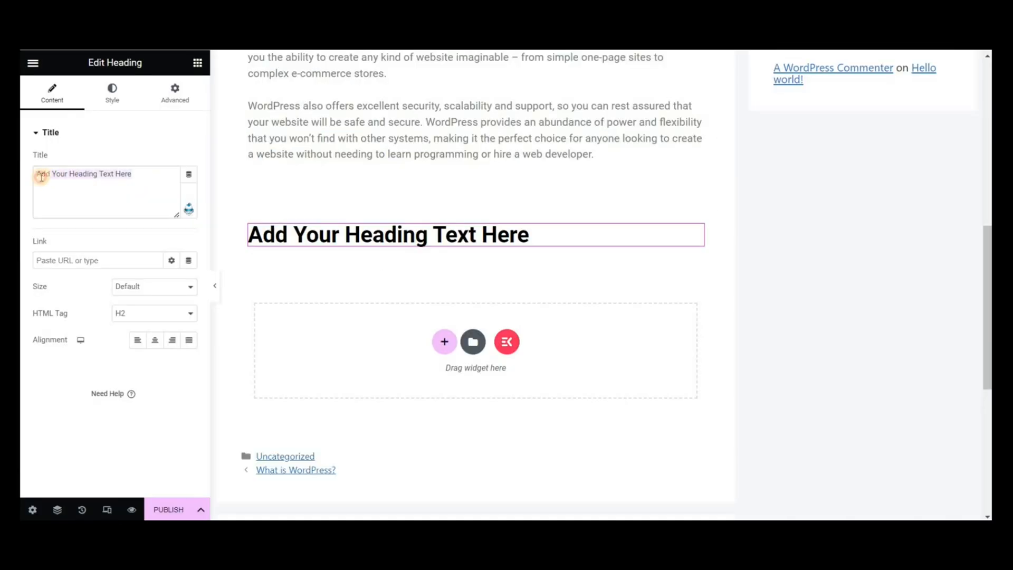
Step: Title the heading 'Choosing the right theme for your site' and generate its paragraphs
{"action": "type", "text": "Choosing the right theme for your site"}
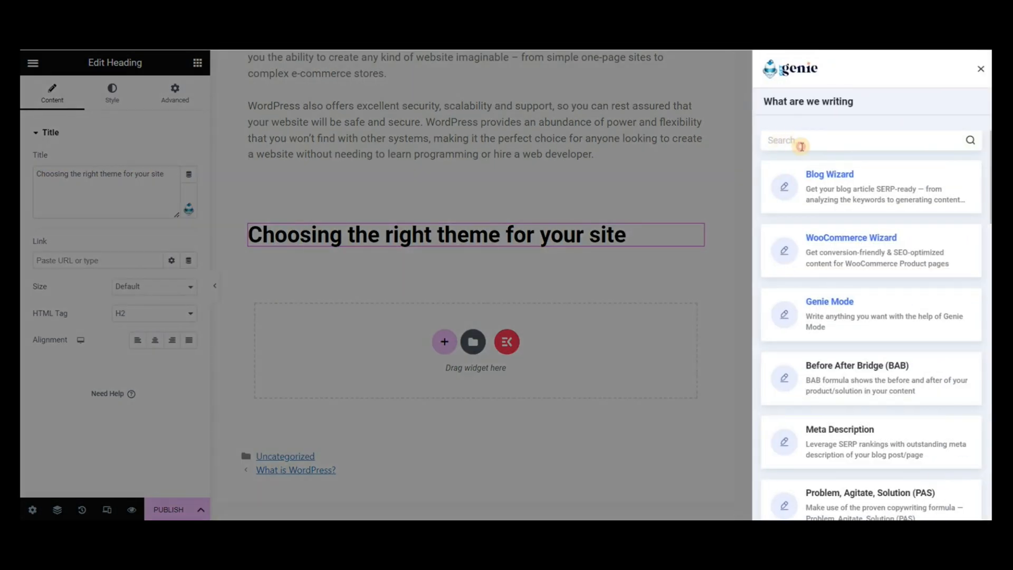
{"action": "left_click", "coordinate": [830, 174]}
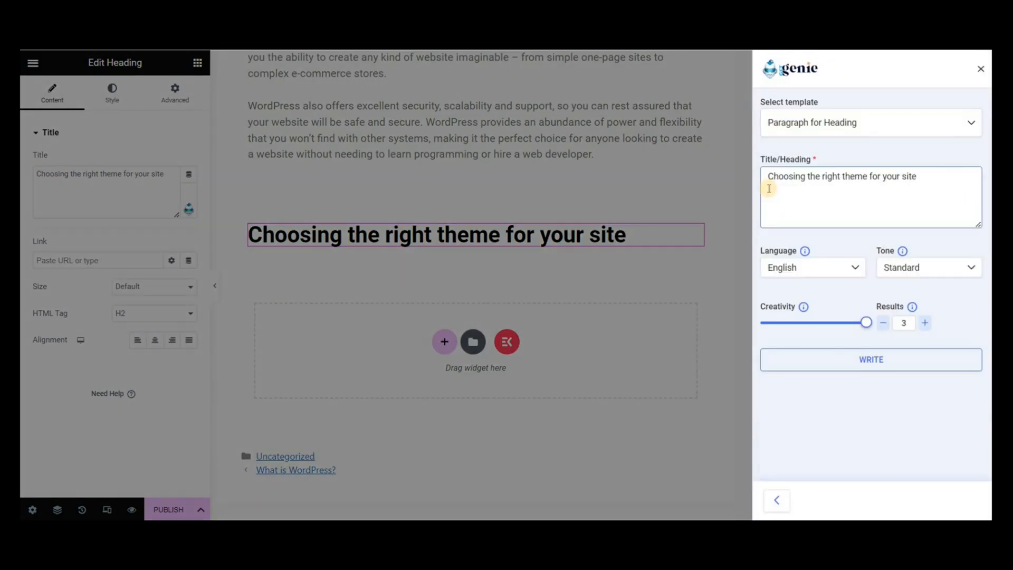
{"action": "left_click", "coordinate": [871, 359]}
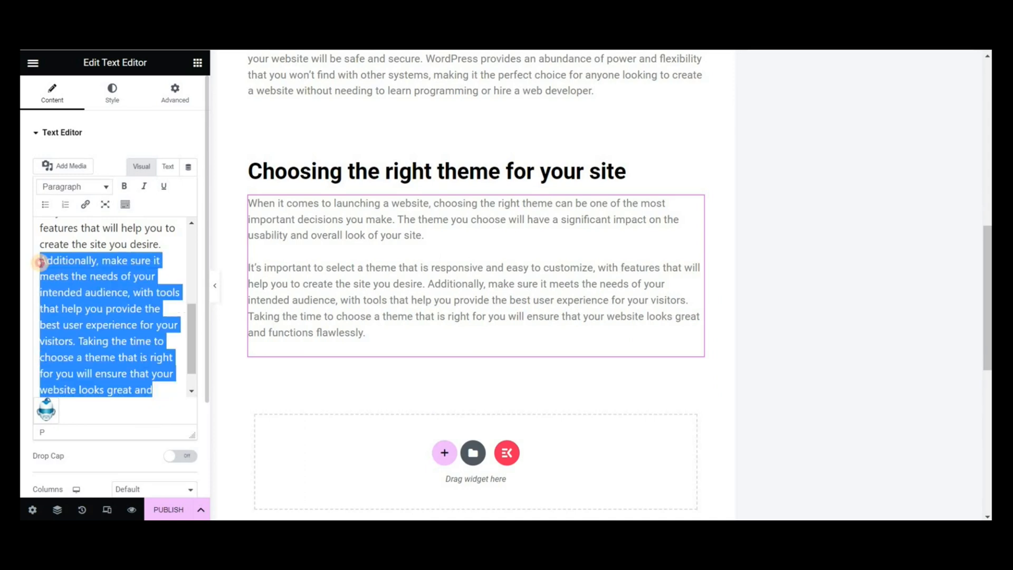
Step: Select the theme paragraph's text and set GetGenie's Content Rewriter to 3 results
{"action": "left_click", "coordinate": [46, 409]}
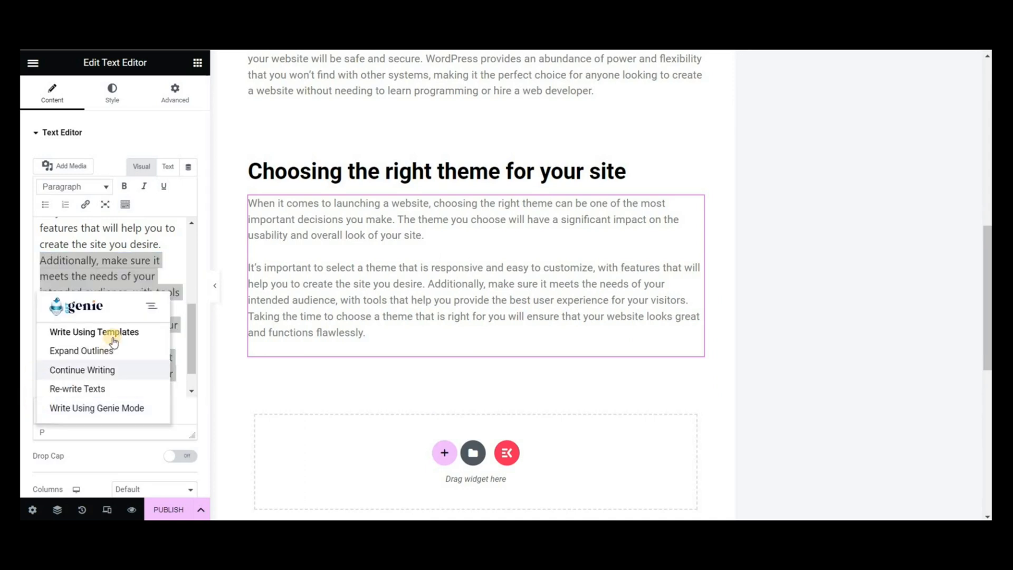
{"action": "left_click", "coordinate": [94, 332]}
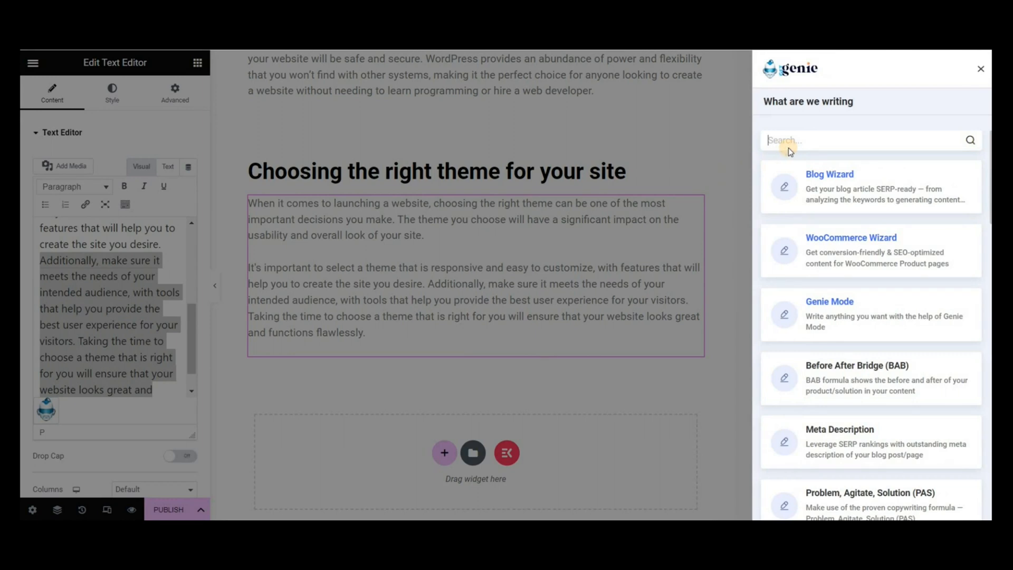
{"action": "type", "text": "rew"}
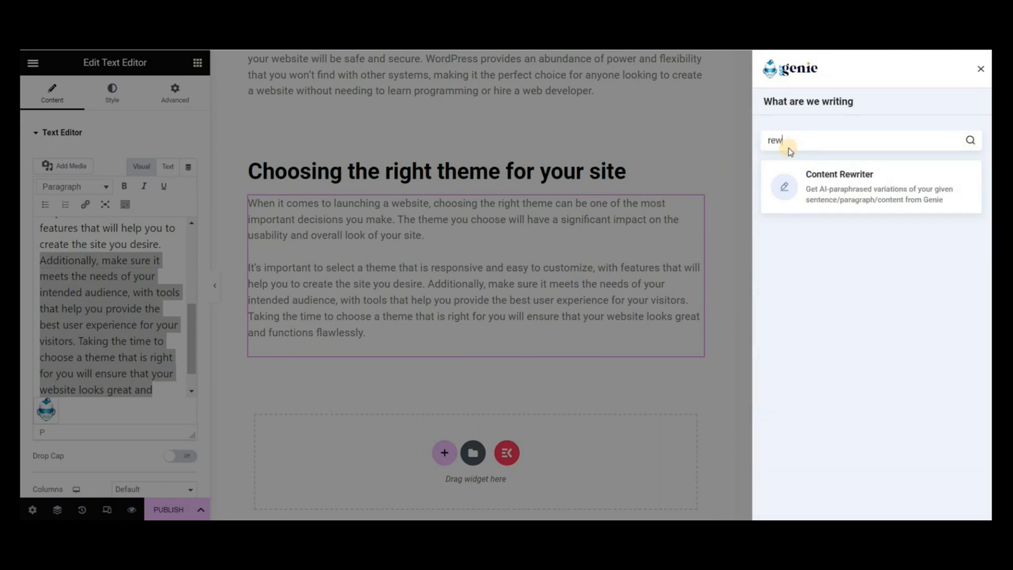
{"action": "left_click", "coordinate": [839, 186]}
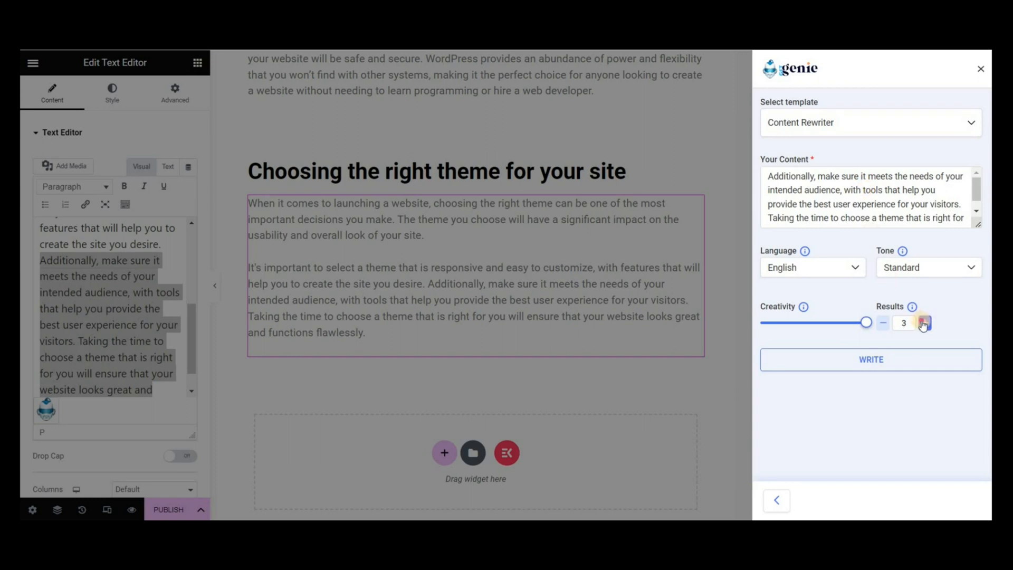
{"action": "left_click", "coordinate": [904, 323]}
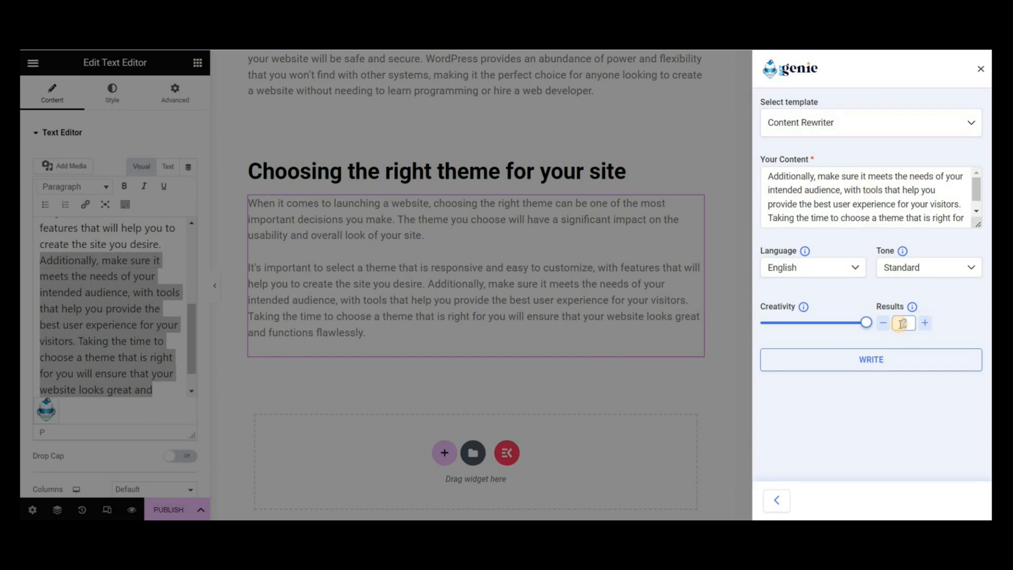
Step: Generate rewrites and insert the second result over the selected text
{"action": "left_click", "coordinate": [871, 360]}
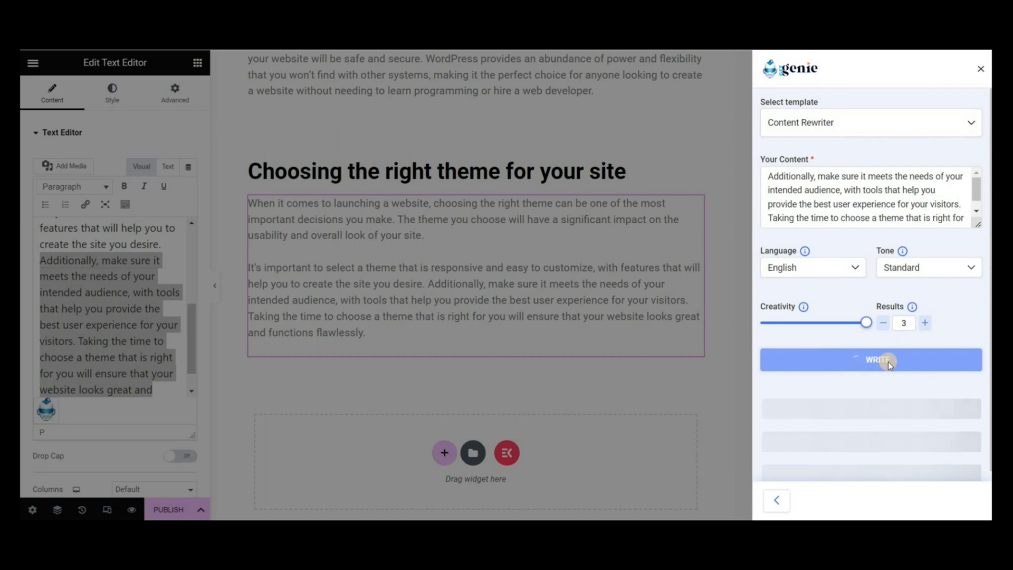
{"action": "left_click", "coordinate": [870, 360]}
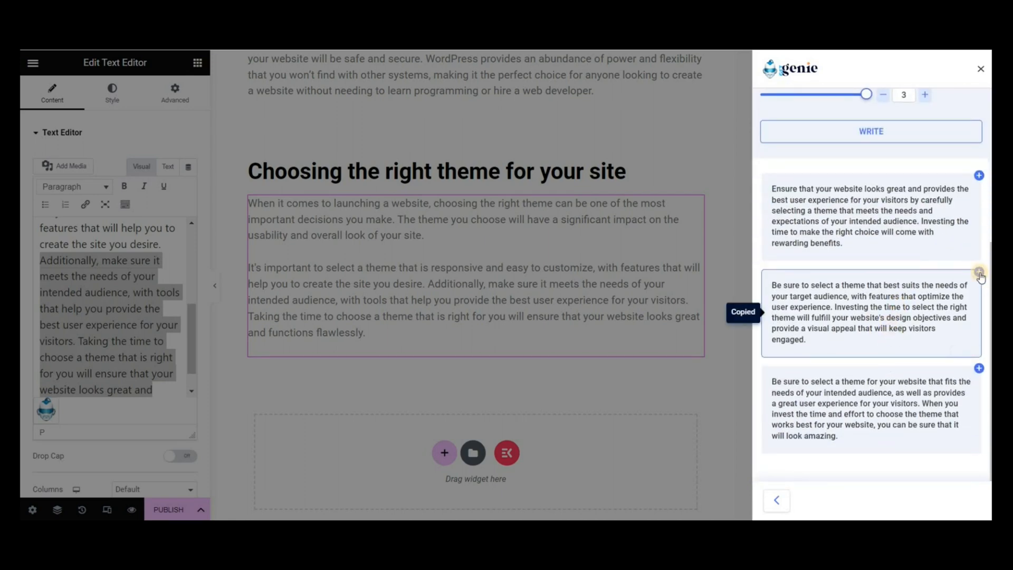
{"action": "left_click", "coordinate": [980, 271]}
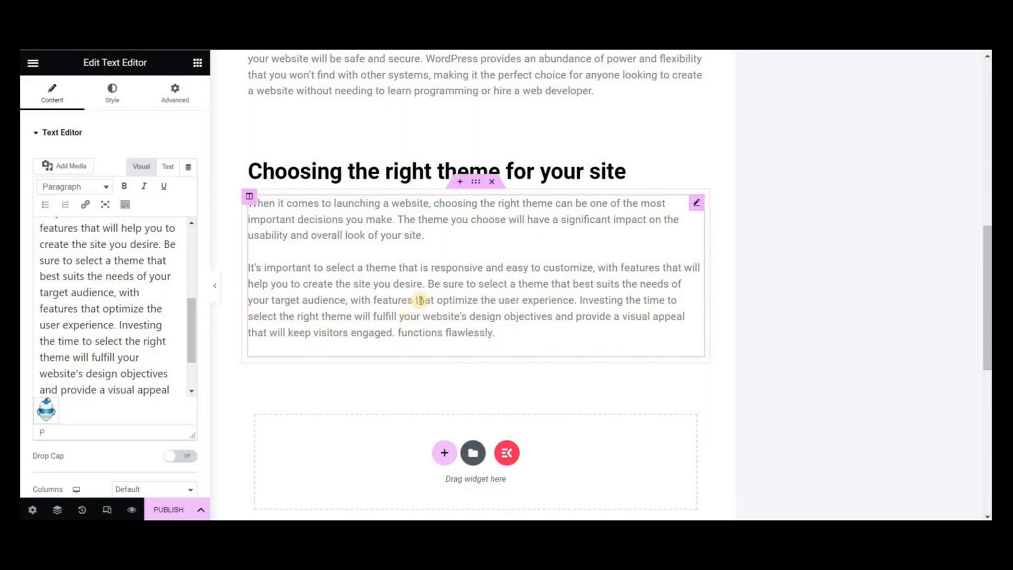
{"action": "left_click_drag", "start_coordinate": [425, 284], "coordinate": [494, 333]}
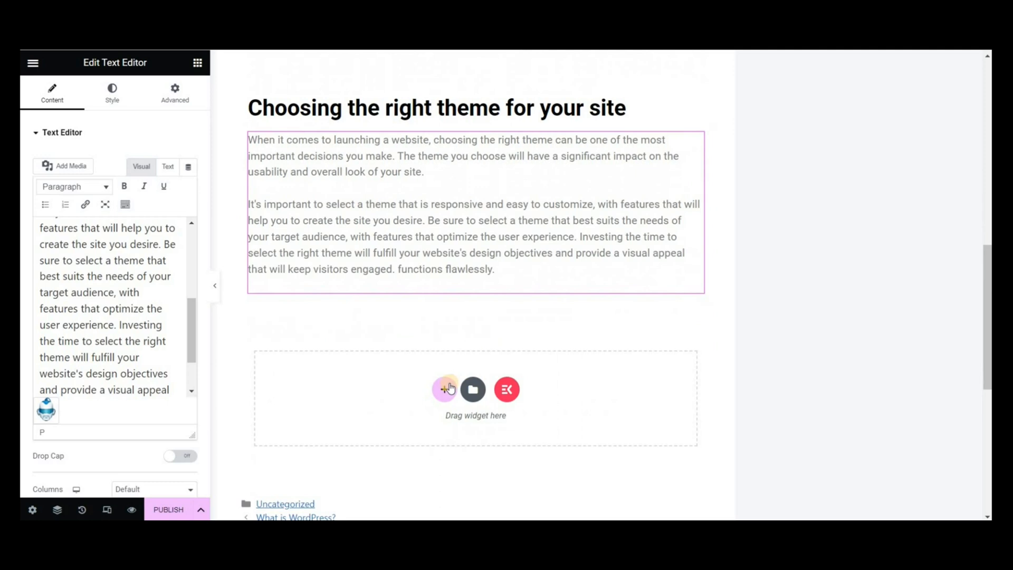
Step: Add a one-column section with the heading 'Installing and activating plugins'
{"action": "left_click", "coordinate": [444, 389]}
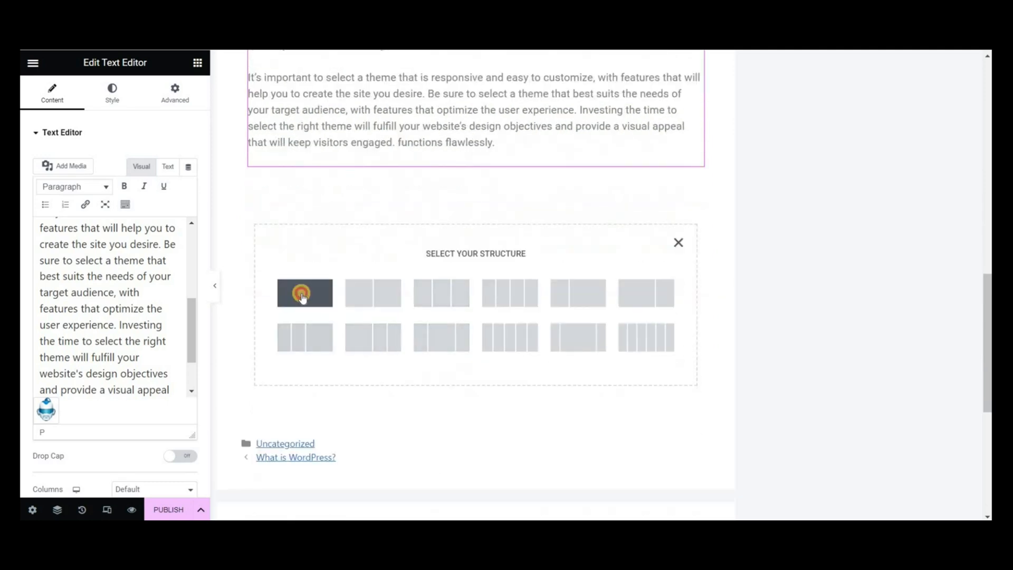
{"action": "left_click", "coordinate": [304, 293]}
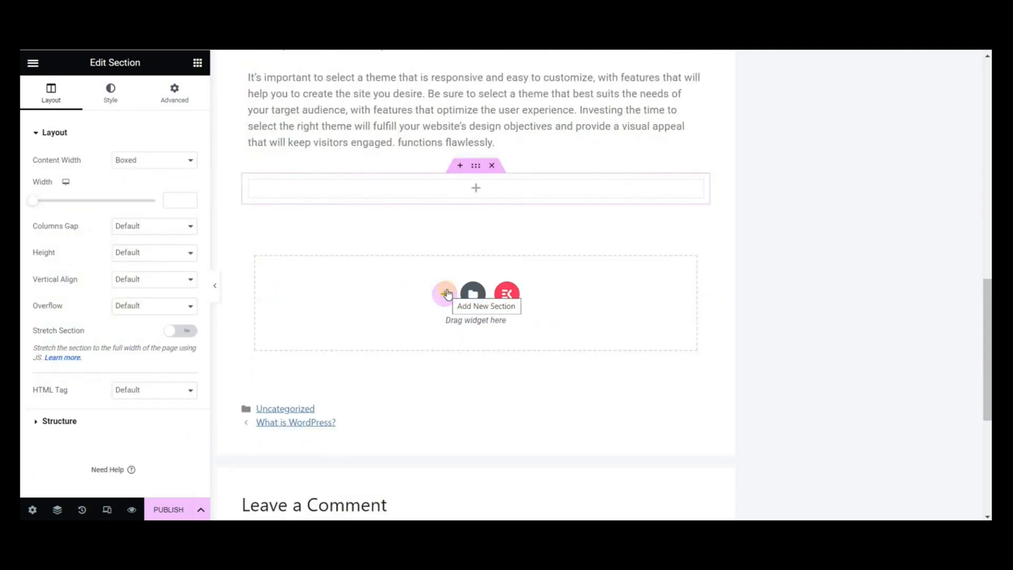
{"action": "left_click", "coordinate": [445, 294]}
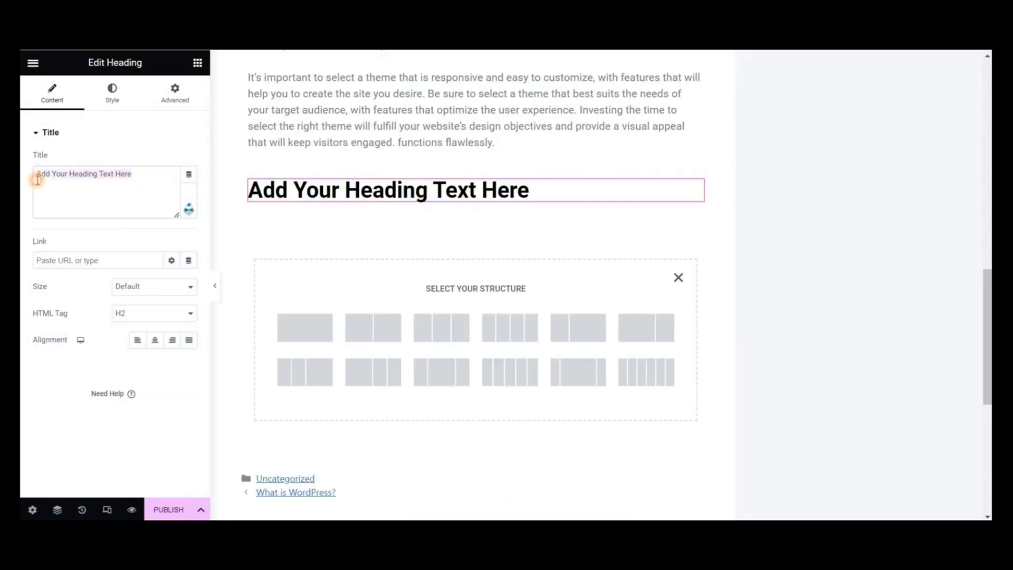
{"action": "type", "text": "Installing and activating plugins"}
{"action": "type", "text": "image"}
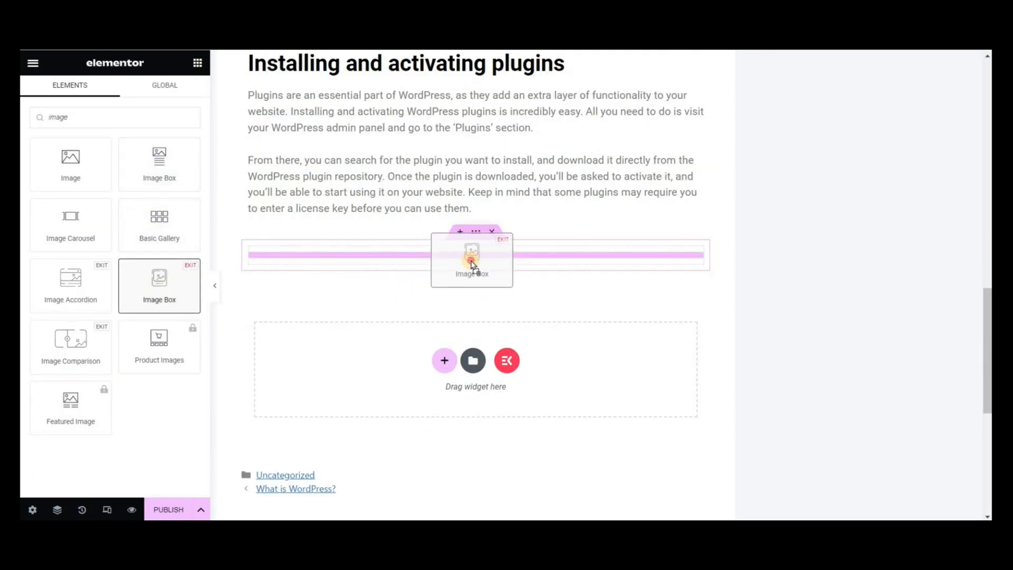
Step: Place an Image Box in the empty section and upload the plugin screenshot
{"action": "left_click_drag", "start_coordinate": [160, 284], "coordinate": [475, 255]}
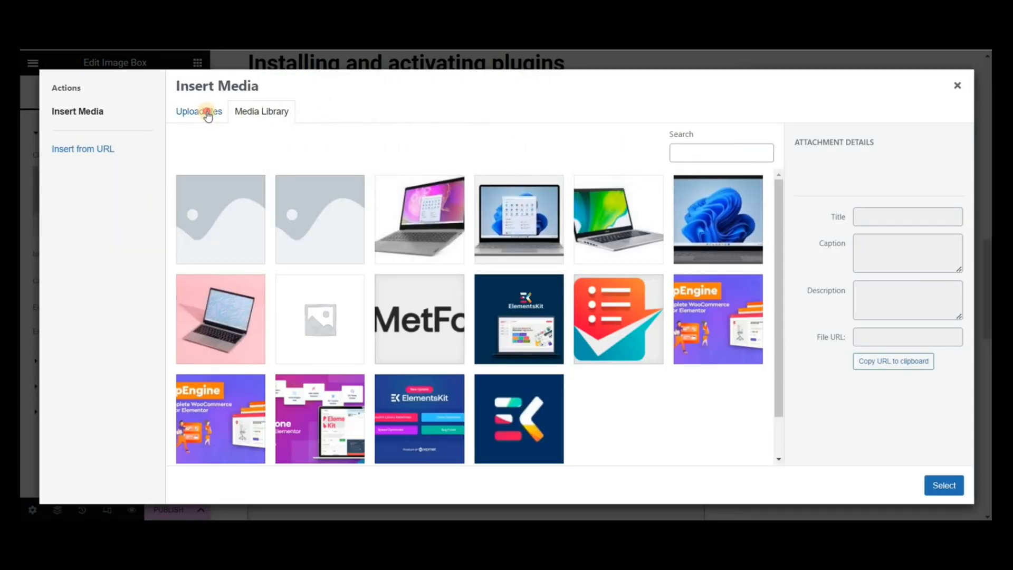
{"action": "left_click", "coordinate": [199, 110]}
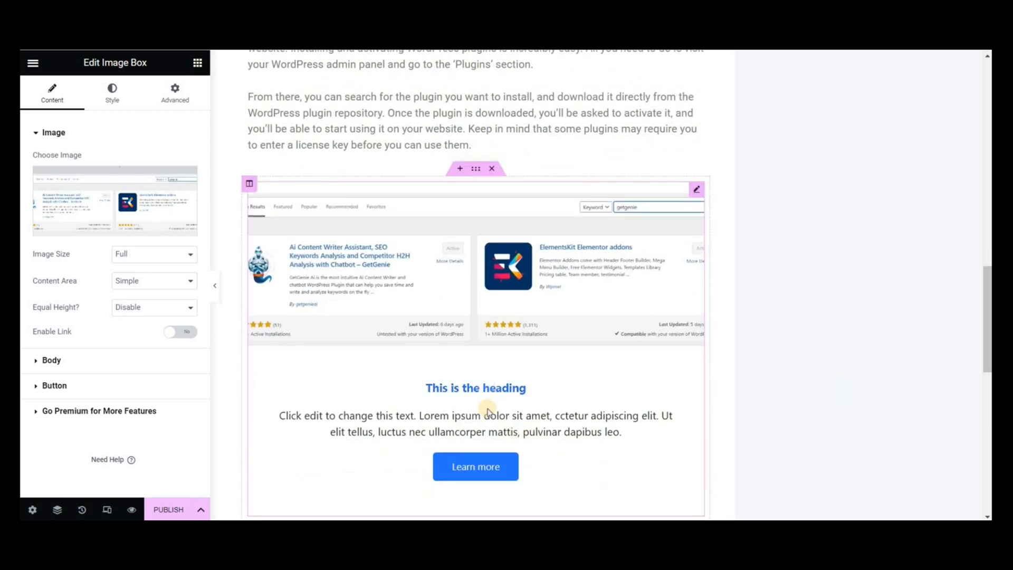
{"action": "mouse_move", "coordinate": [219, 307]}
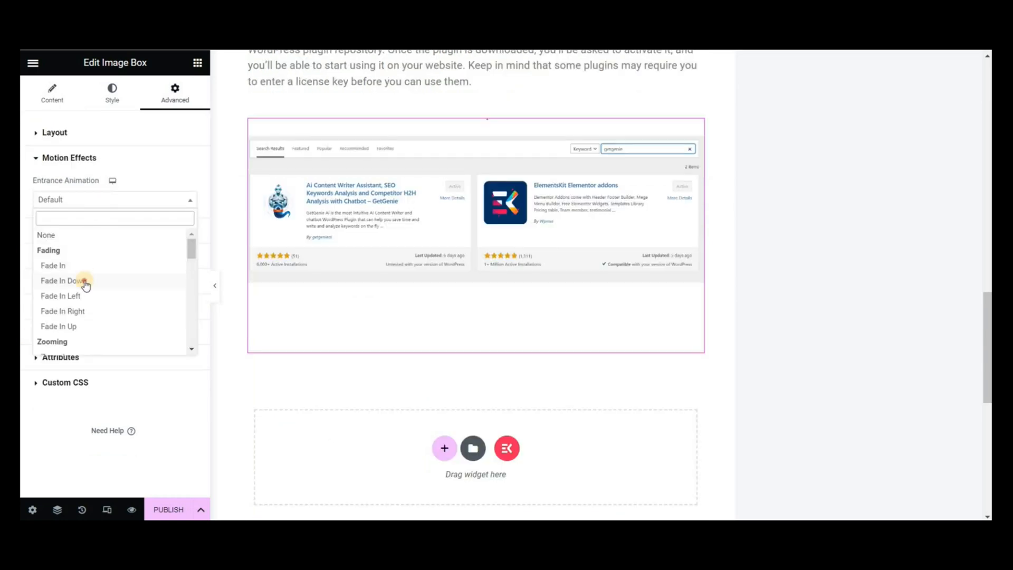
Step: Give the image box a Slide In Right entrance animation
{"action": "left_click", "coordinate": [70, 281]}
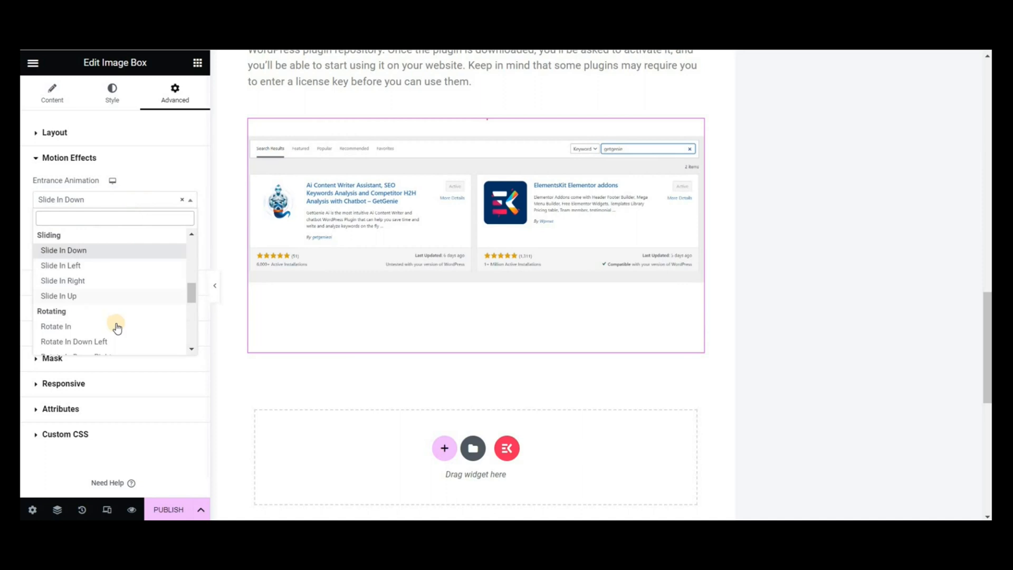
{"action": "left_click", "coordinate": [62, 280]}
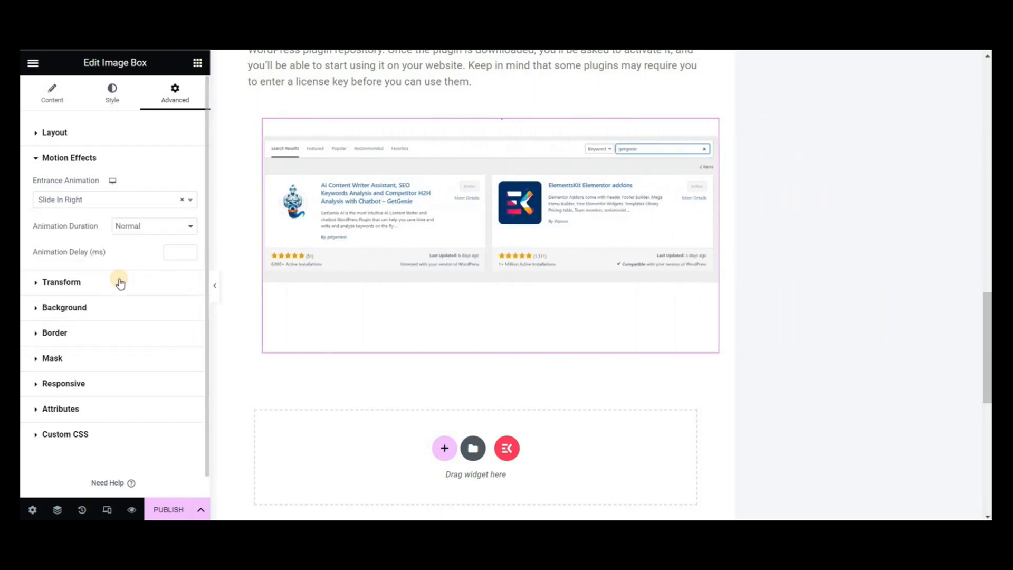
{"action": "scroll", "scroll_direction": "down", "scroll_amount": 3}
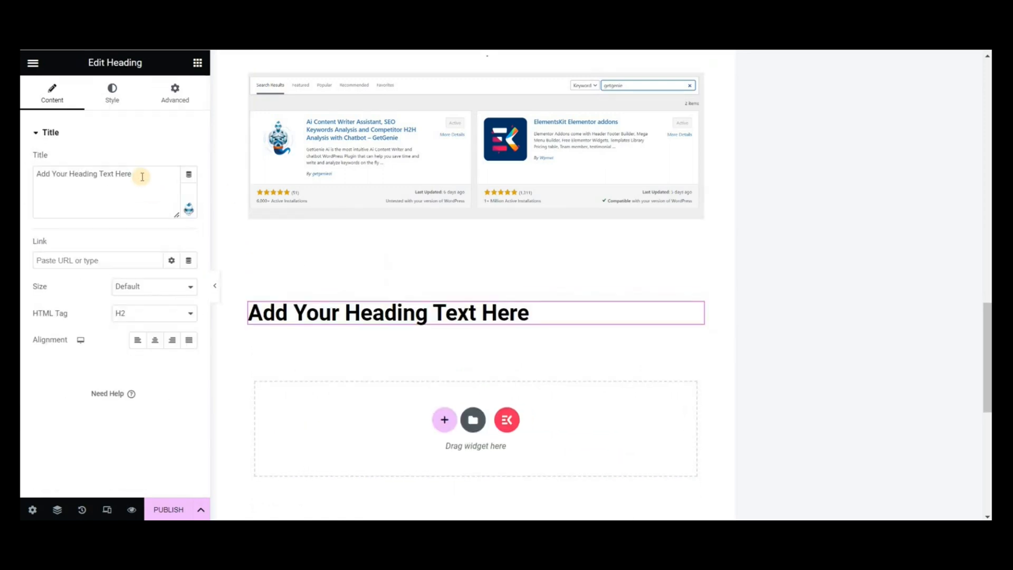
Step: Add the 'Setting up and customizing your first post' heading, a new section, and search the Button widget
{"action": "type", "text": "Setting up and customizing your first post"}
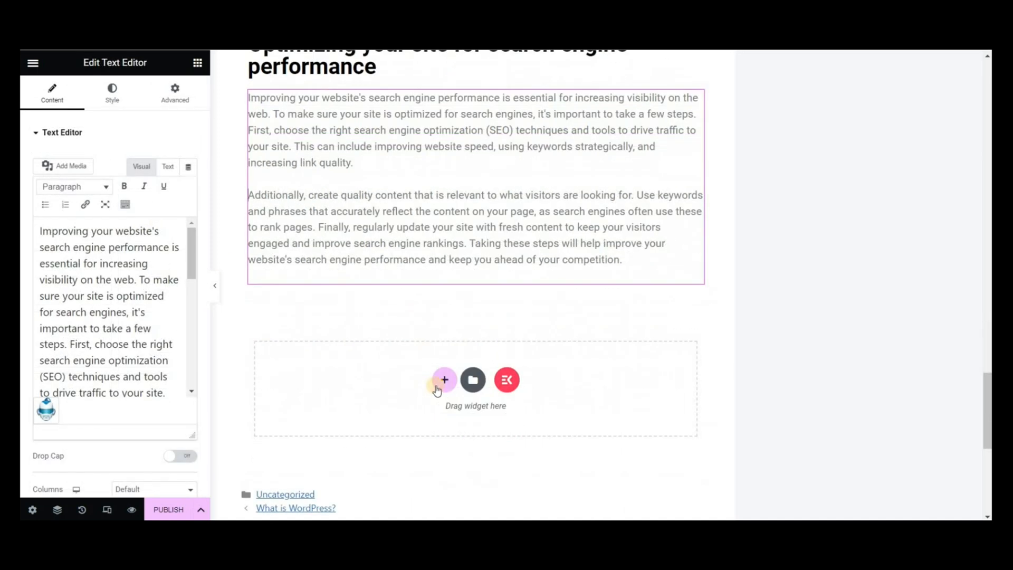
{"action": "left_click", "coordinate": [444, 380]}
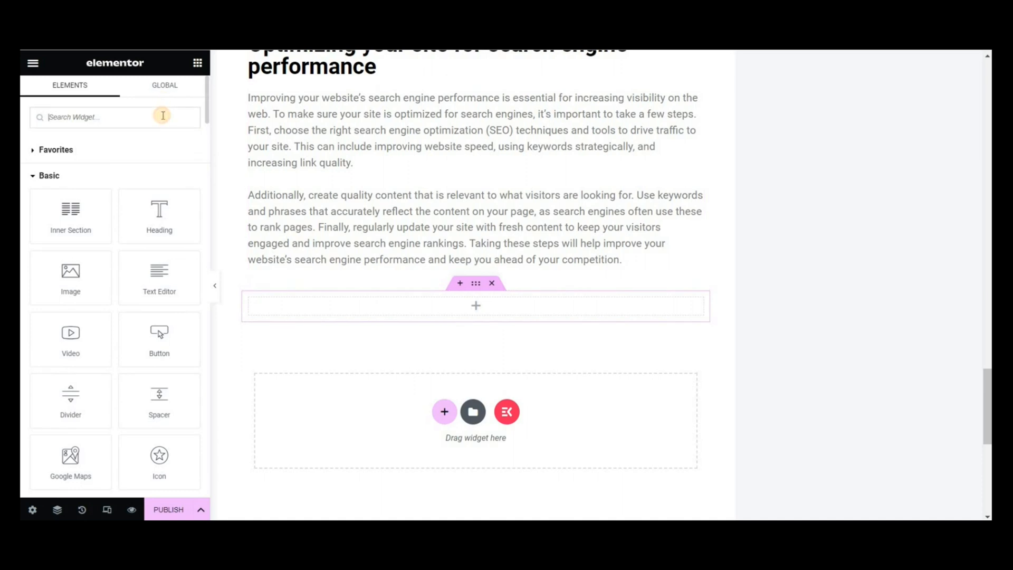
{"action": "type", "text": "butt"}
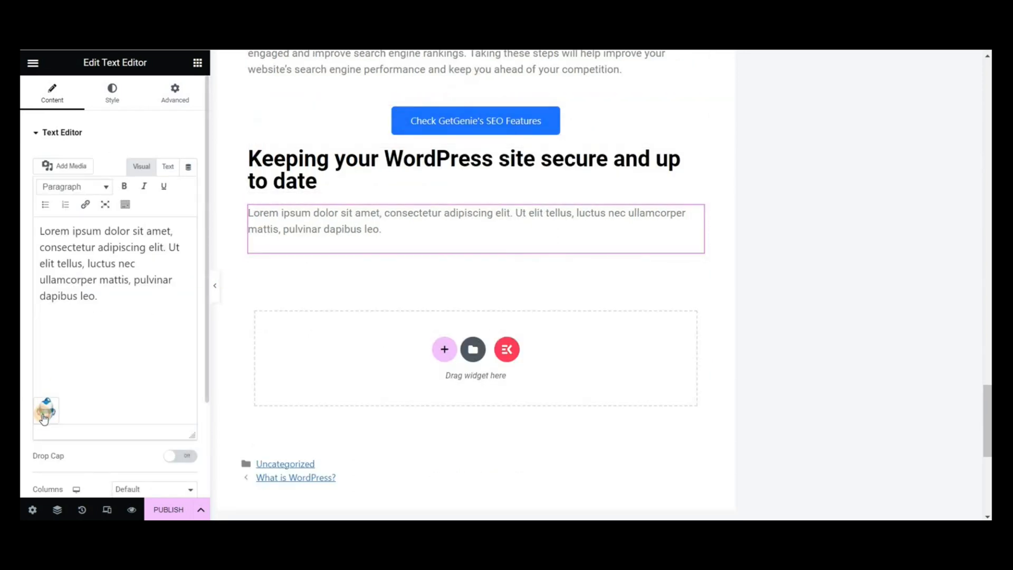
Step: Generate a ten-step security tips list with GetGenie's Featured Snippet (Numbered List) and insert it
{"action": "left_click", "coordinate": [46, 411]}
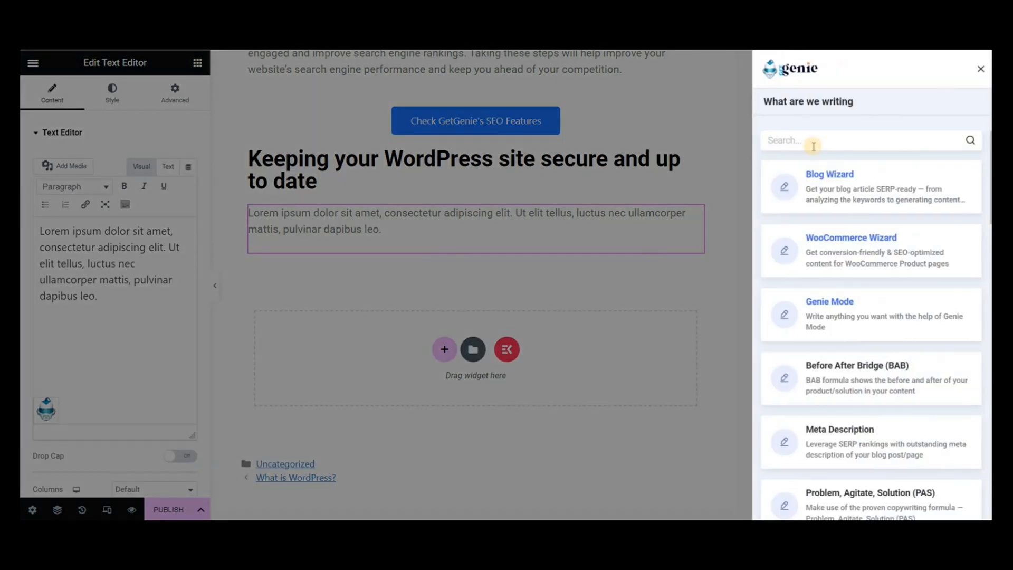
{"action": "type", "text": "feat"}
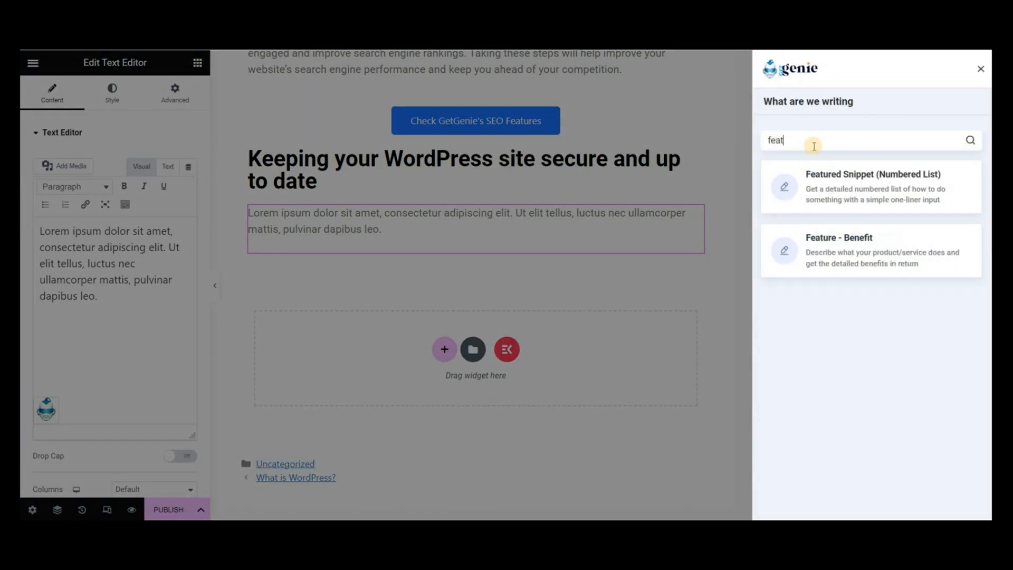
{"action": "type", "text": "ure"}
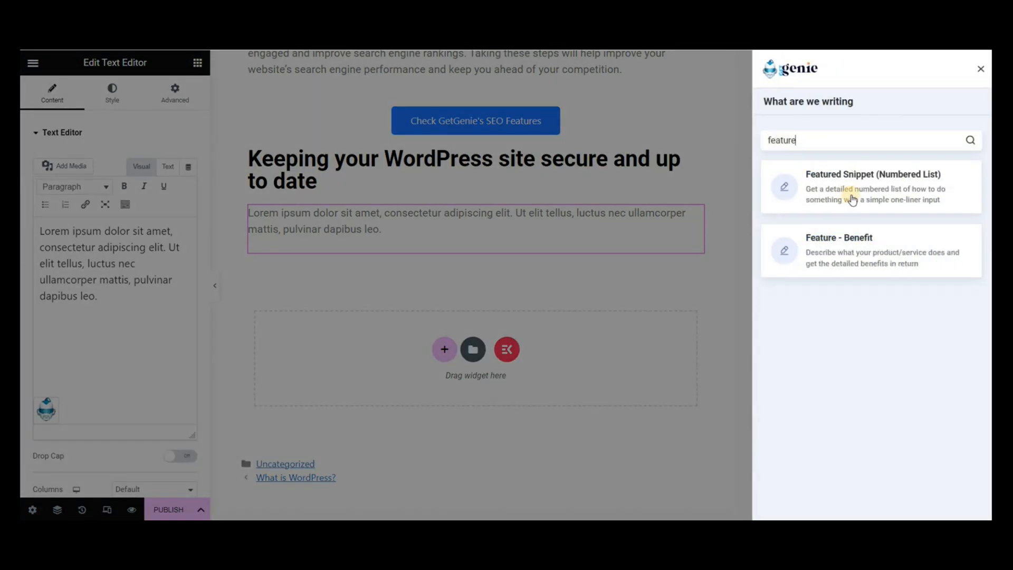
{"action": "left_click", "coordinate": [873, 186]}
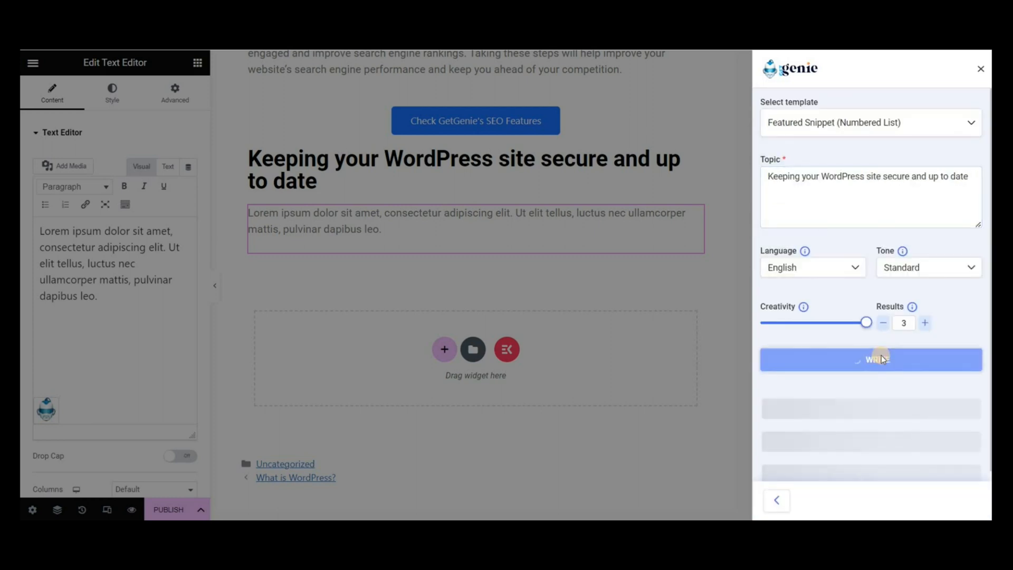
{"action": "left_click", "coordinate": [871, 359]}
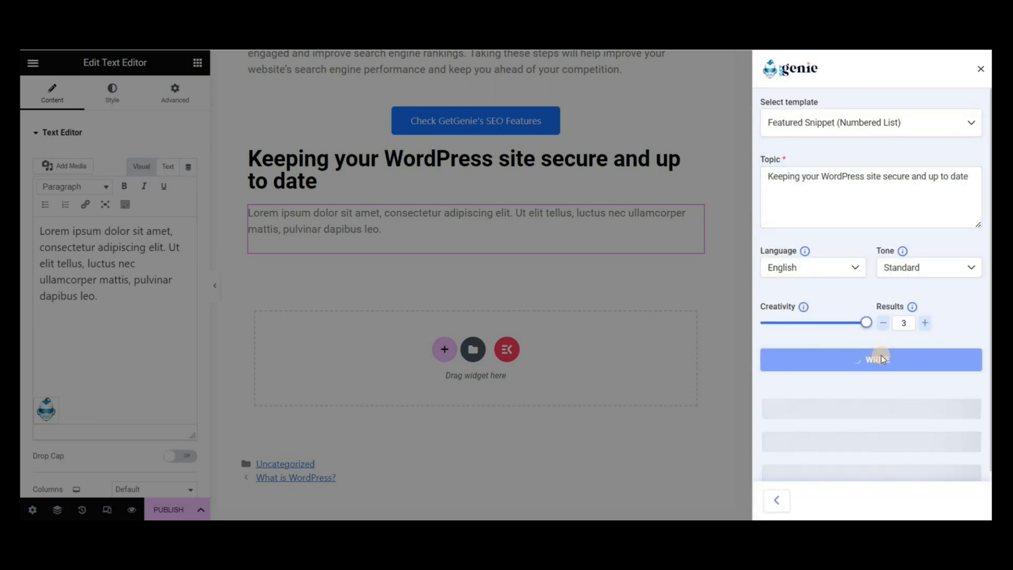
{"action": "left_click", "coordinate": [871, 359]}
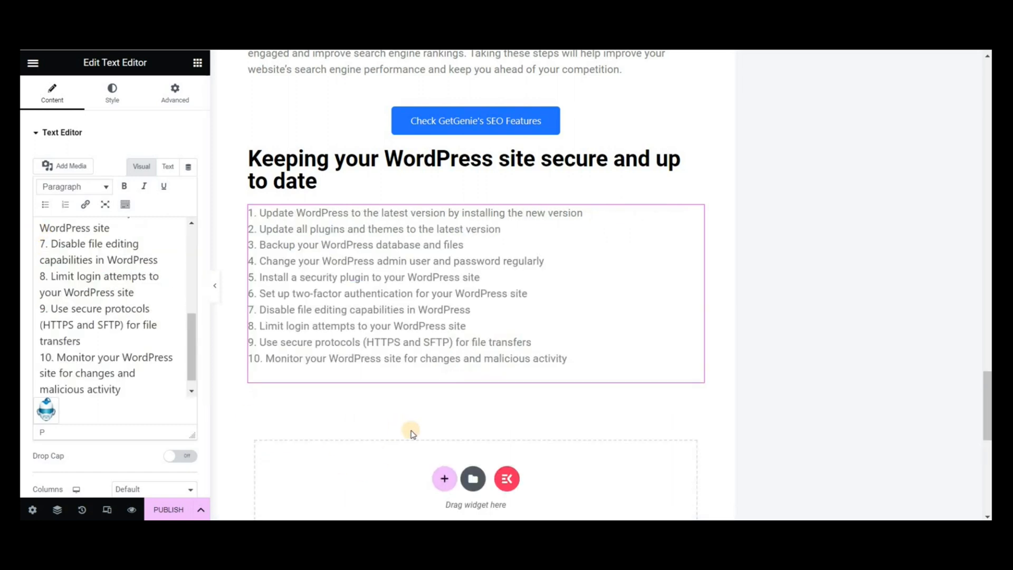
Step: Add a single-column section below the list with a Text Editor widget
{"action": "left_click", "coordinate": [444, 479]}
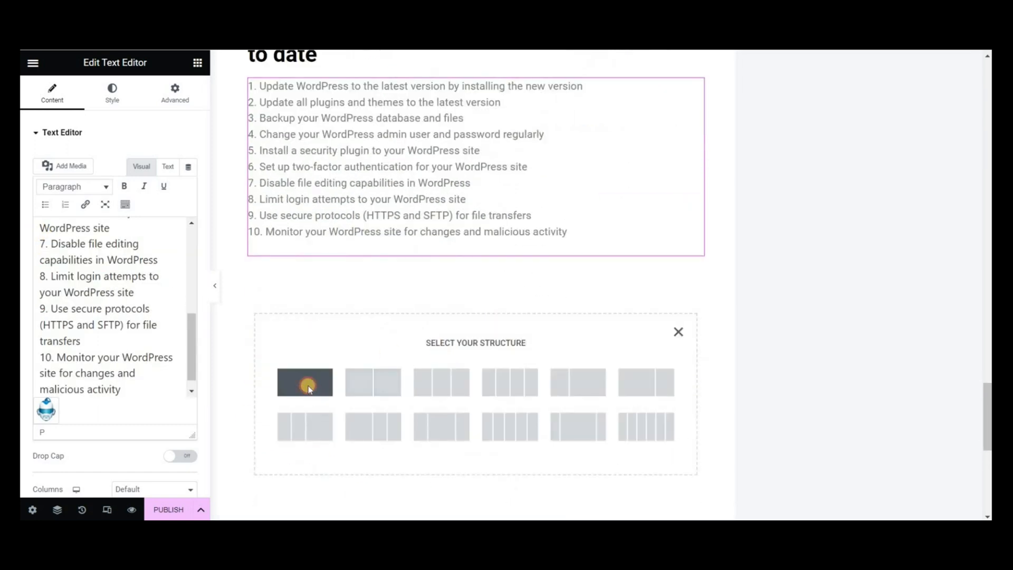
{"action": "left_click", "coordinate": [304, 382]}
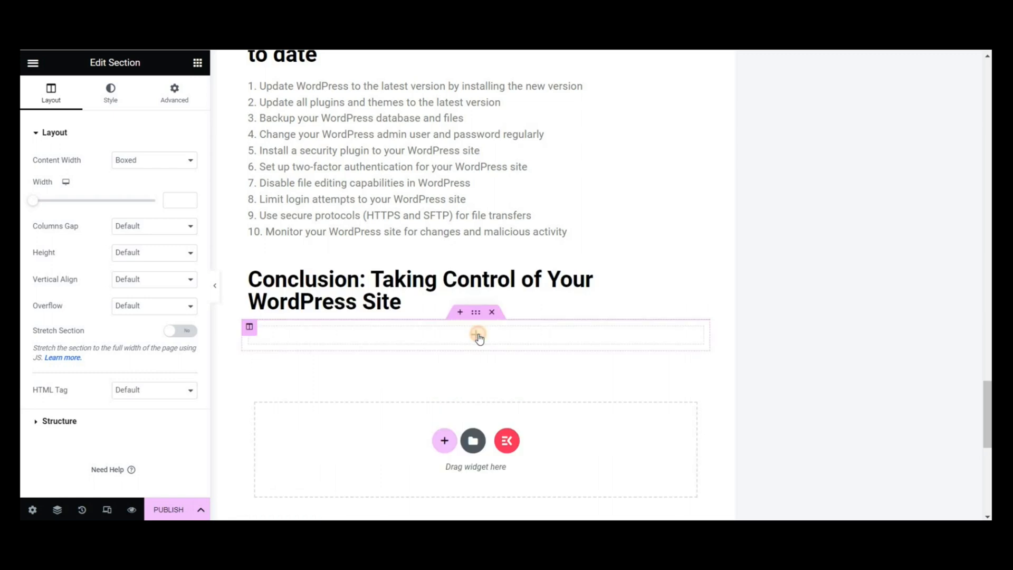
{"action": "left_click", "coordinate": [476, 334]}
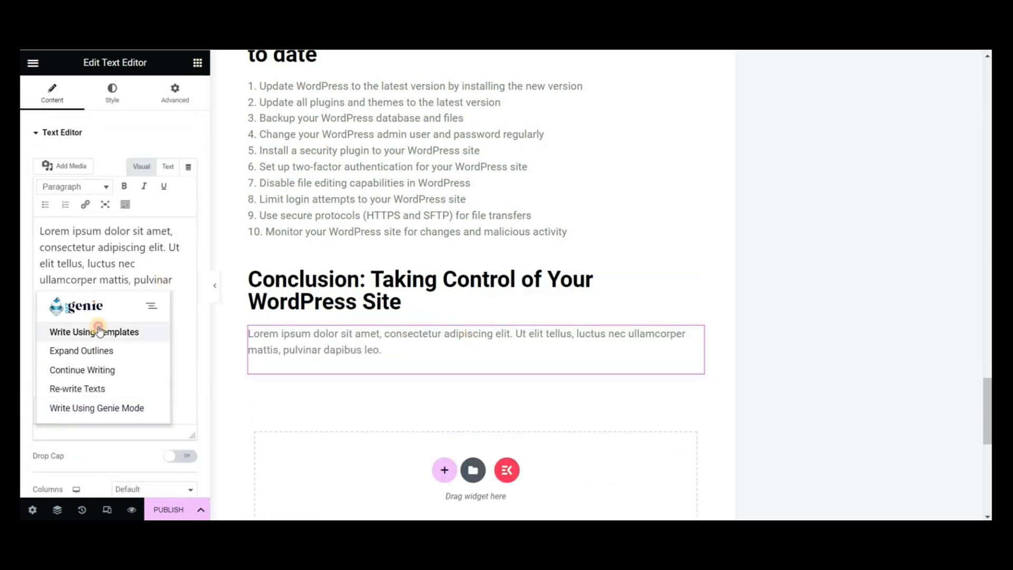
Step: Write the conclusion with GetGenie's Conclusion template and review the generated drafts
{"action": "left_click", "coordinate": [94, 331]}
{"action": "type", "text": "conclus"}
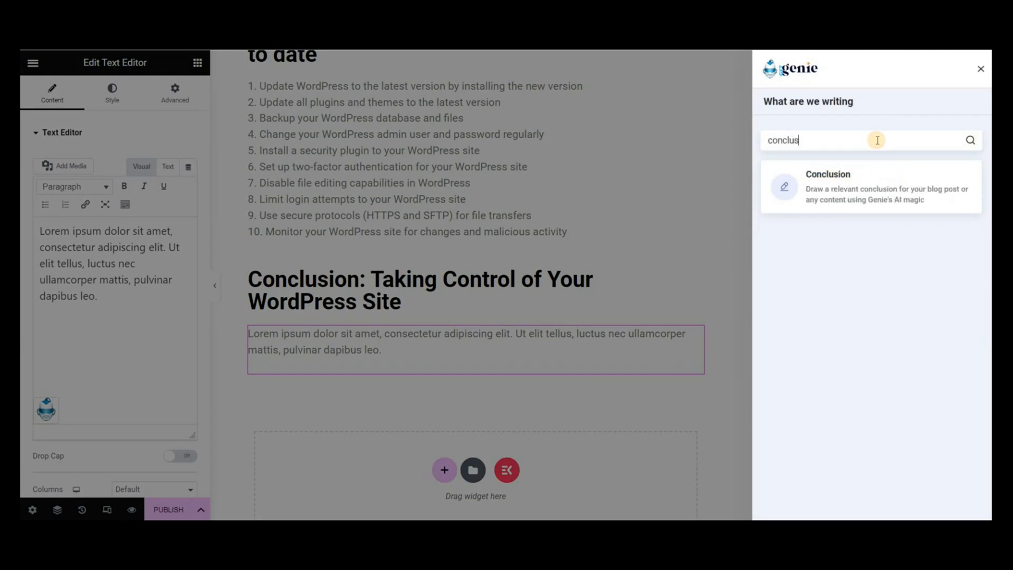
{"action": "left_click", "coordinate": [828, 186]}
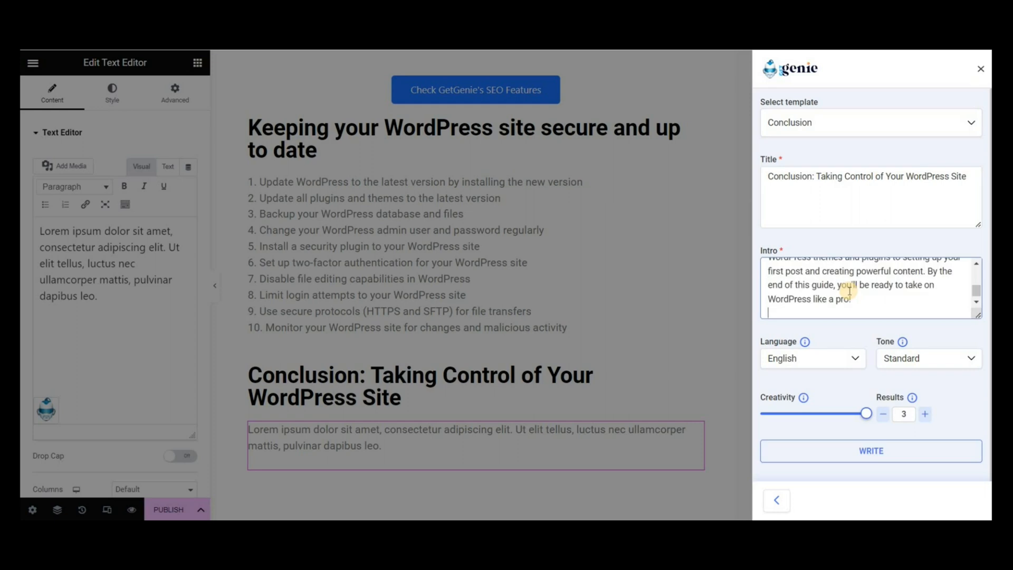
{"action": "left_click", "coordinate": [871, 451]}
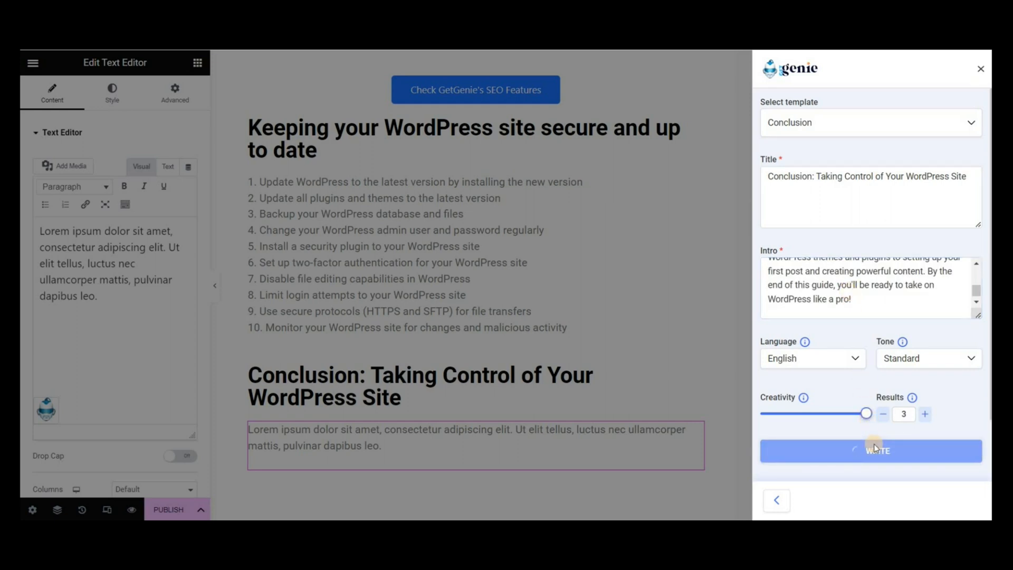
{"action": "left_click", "coordinate": [871, 451]}
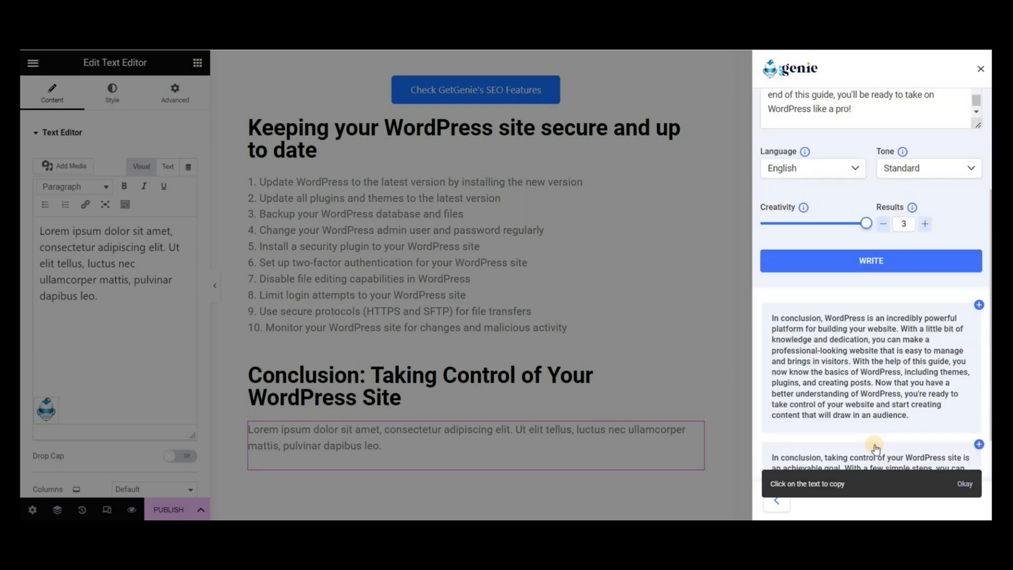
{"action": "scroll", "scroll_direction": "down", "scroll_amount": 3}
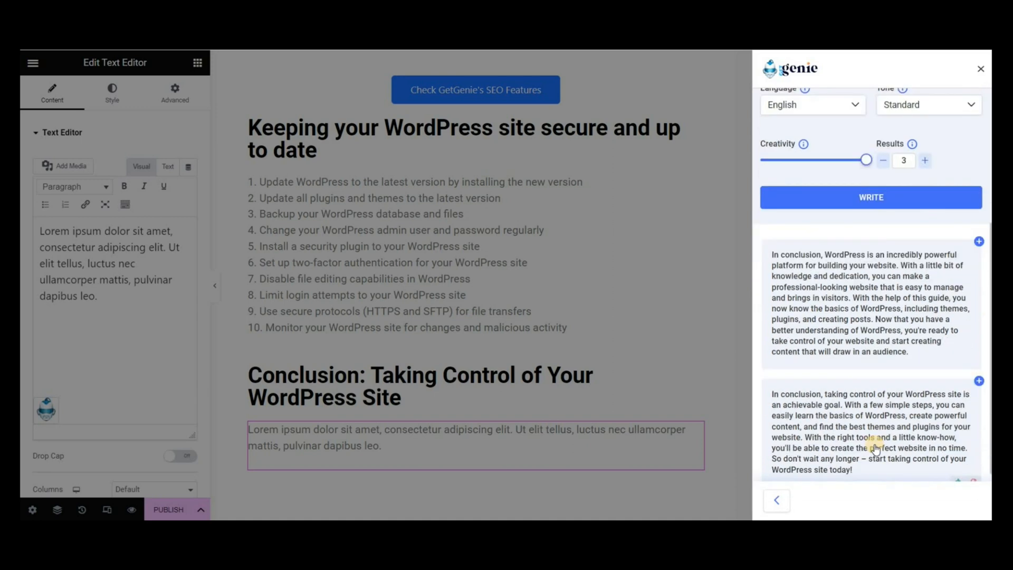
{"action": "scroll", "scroll_direction": "down", "scroll_amount": 3}
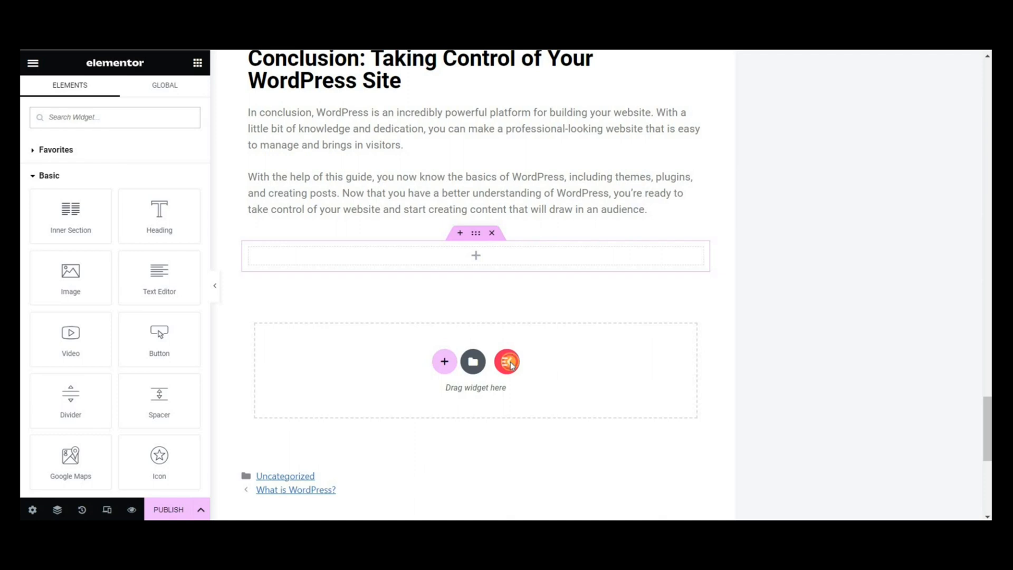
Step: Insert ElementsKit's Social Icons - Section 2 template from the Sections library
{"action": "left_click", "coordinate": [506, 361]}
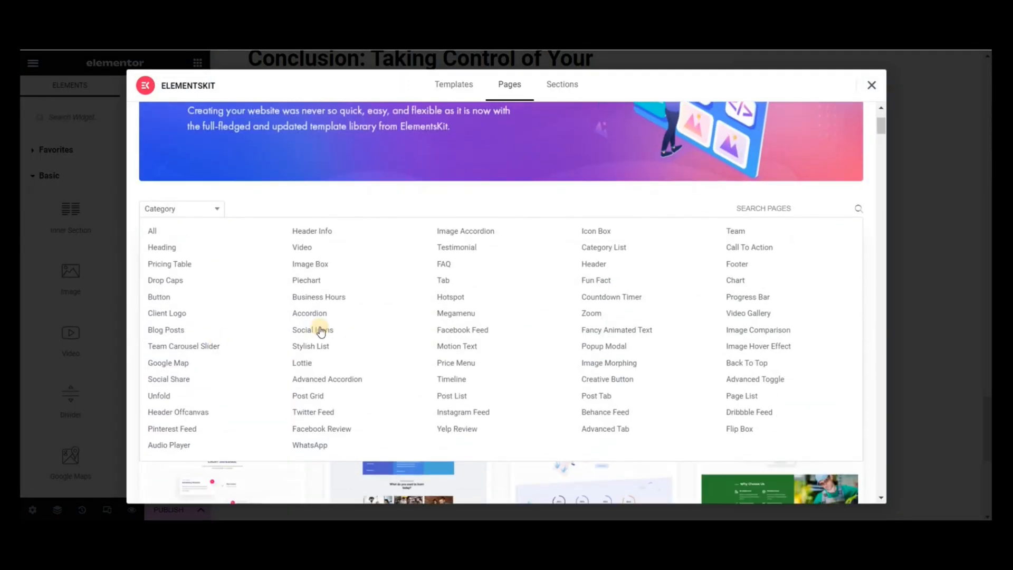
{"action": "left_click", "coordinate": [562, 85]}
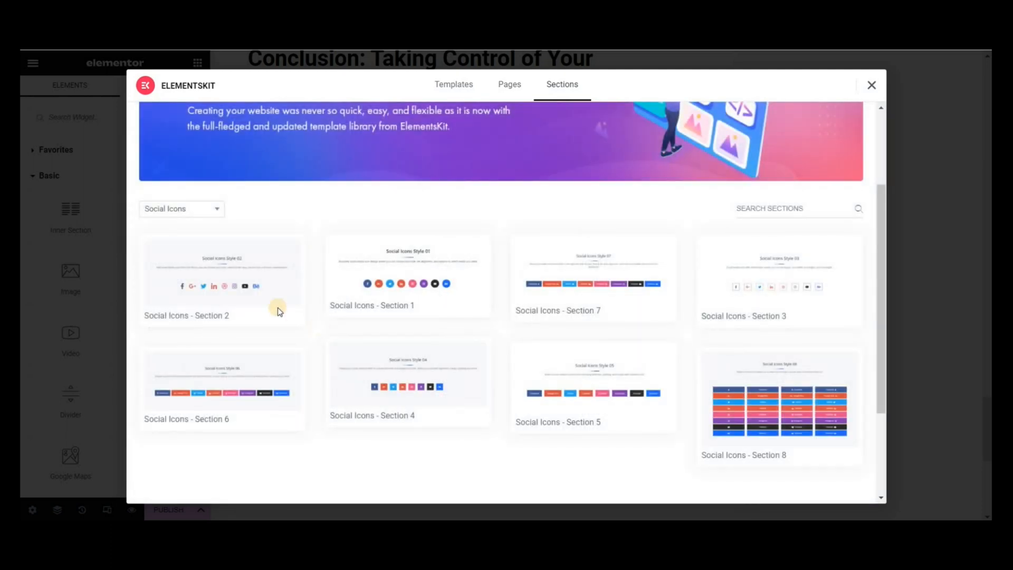
{"action": "mouse_move", "coordinate": [789, 407]}
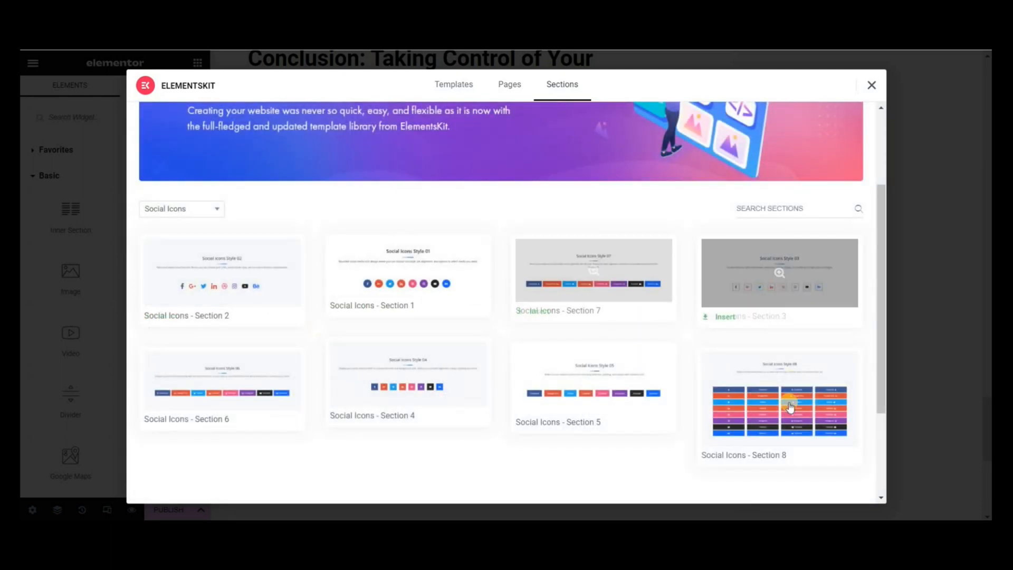
{"action": "mouse_move", "coordinate": [221, 390]}
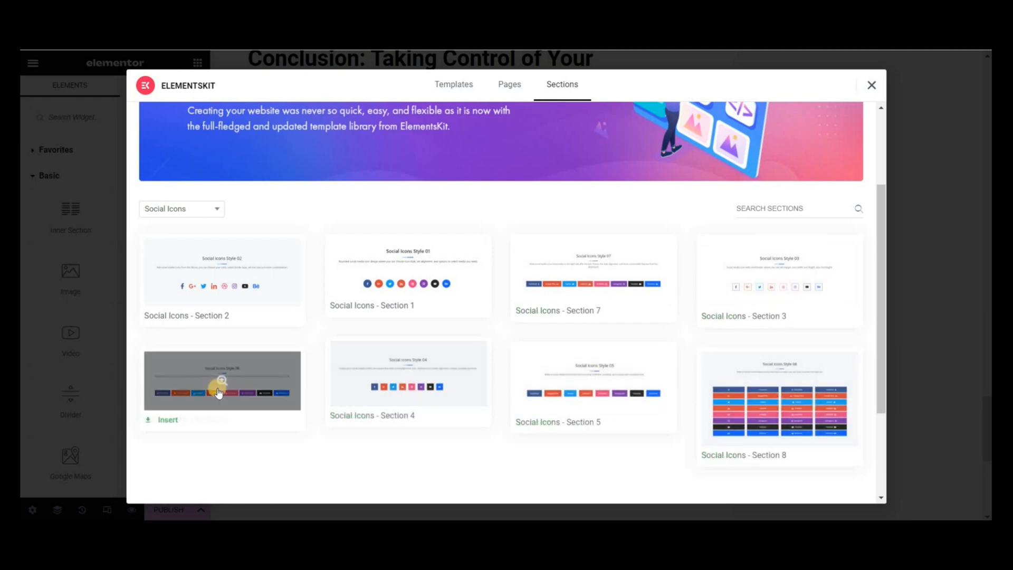
{"action": "left_click", "coordinate": [222, 381]}
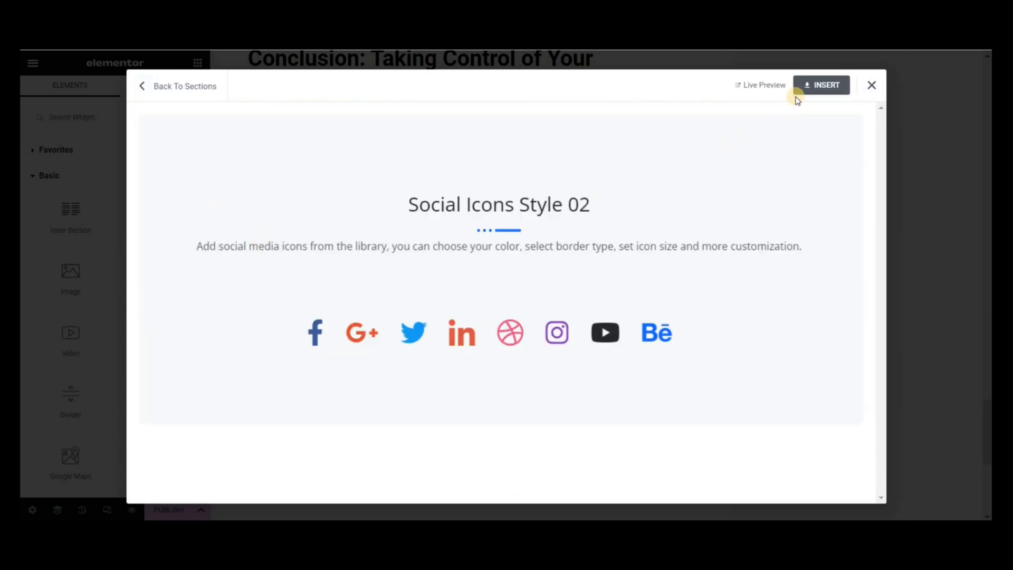
{"action": "left_click", "coordinate": [822, 84]}
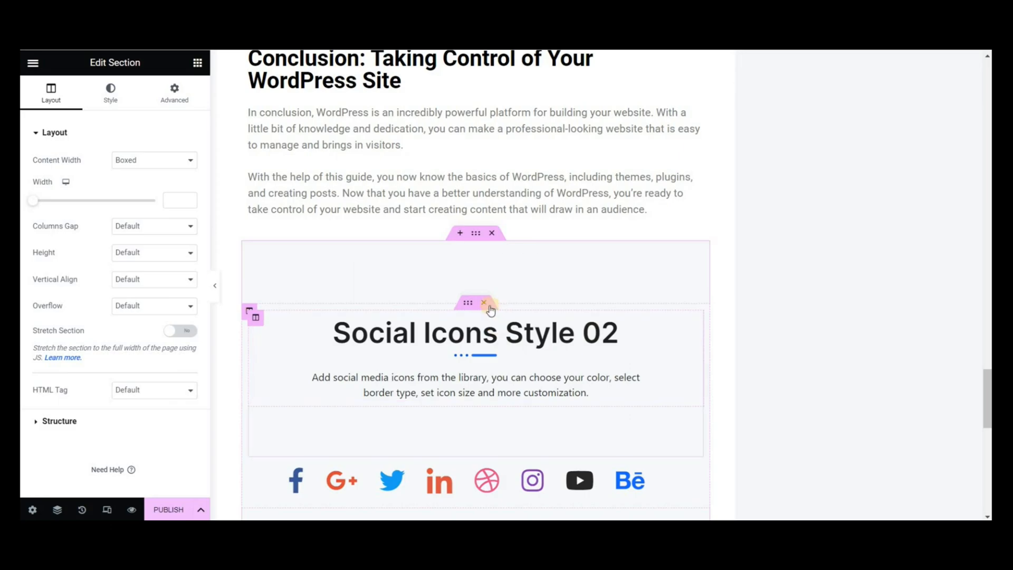
Step: Delete the template's title block so only the icons row remains, then publish the post
{"action": "left_click", "coordinate": [483, 303]}
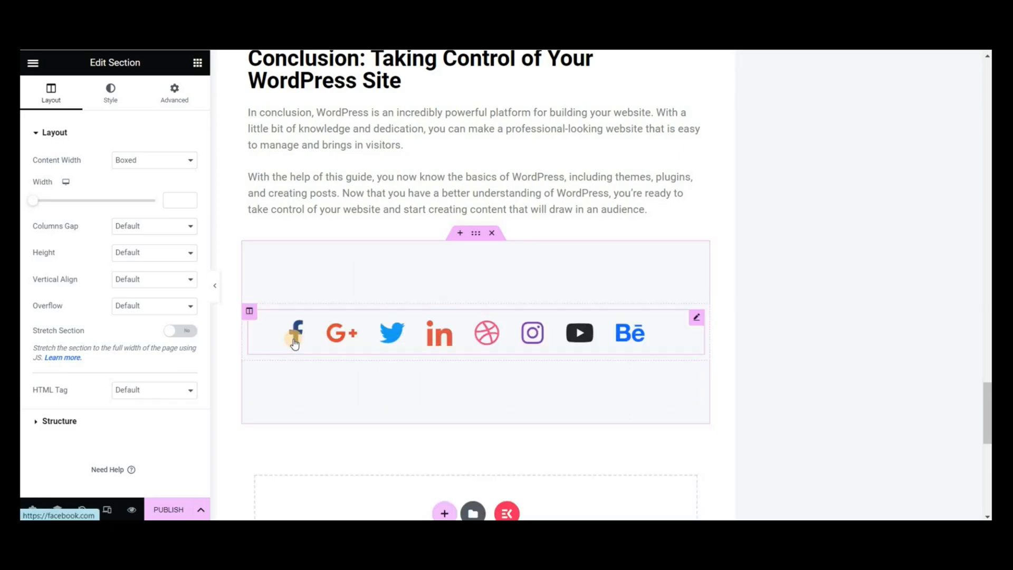
{"action": "left_click", "coordinate": [295, 332]}
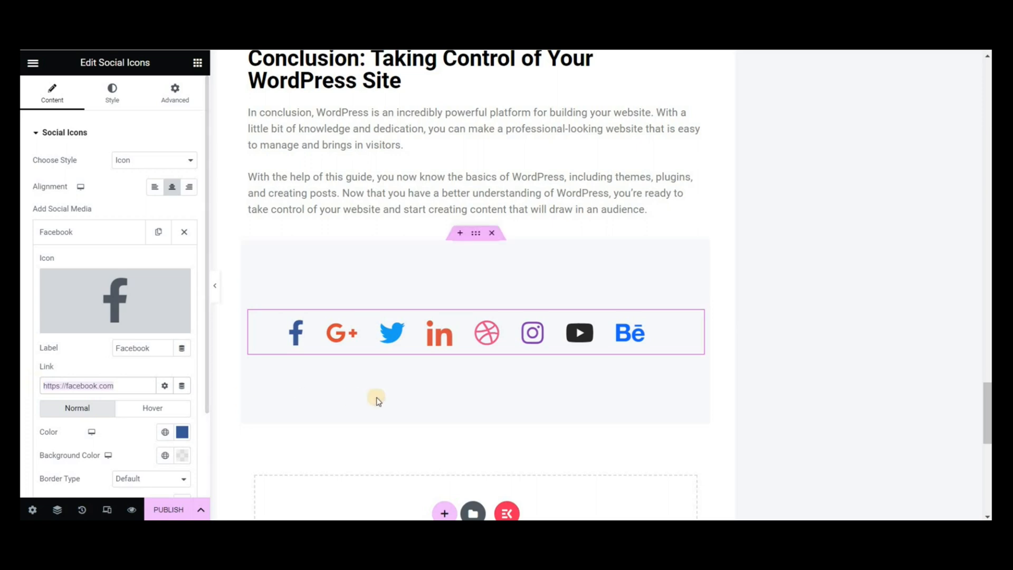
{"action": "scroll", "scroll_direction": "down", "scroll_amount": 3}
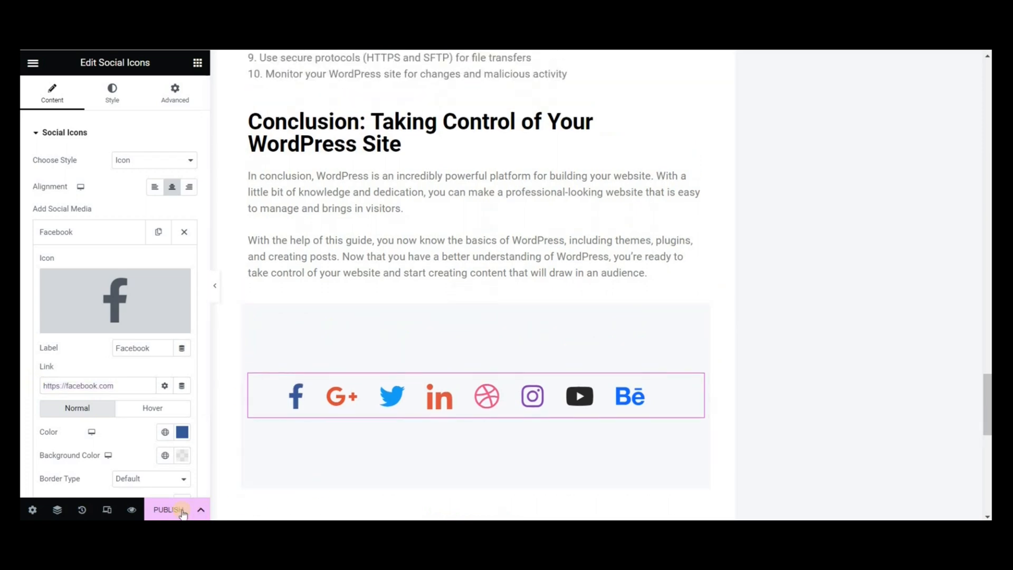
{"action": "left_click", "coordinate": [169, 510]}
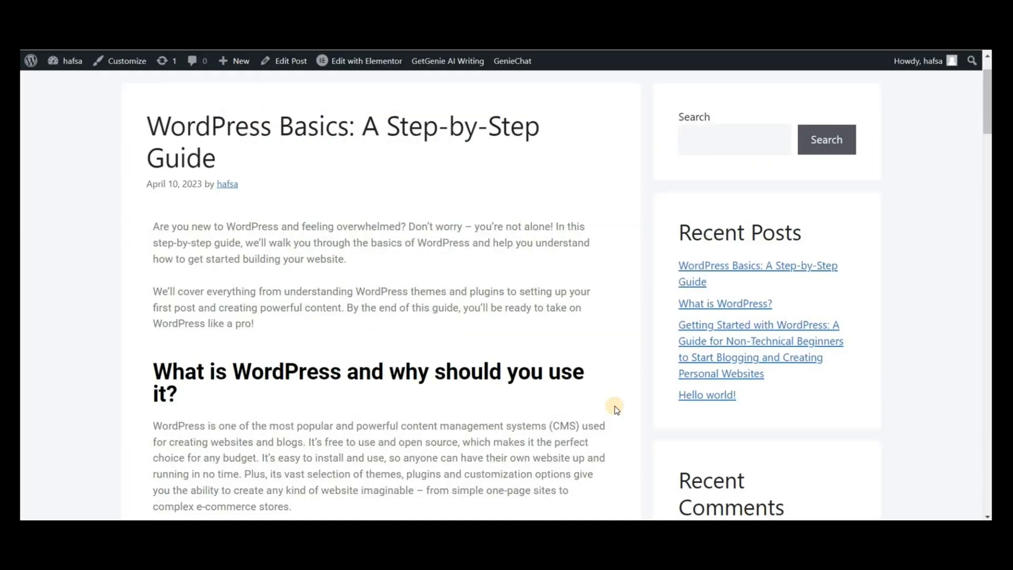
Step: Scroll the live post from the intro down to the Conclusion section
{"action": "scroll", "scroll_direction": "down", "scroll_amount": 3}
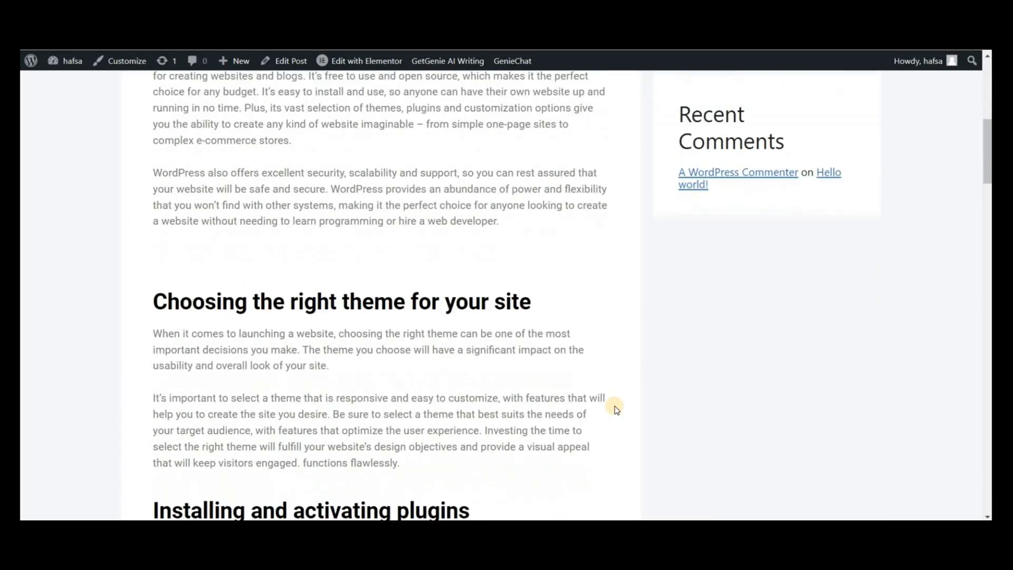
{"action": "scroll", "scroll_direction": "down", "scroll_amount": 3}
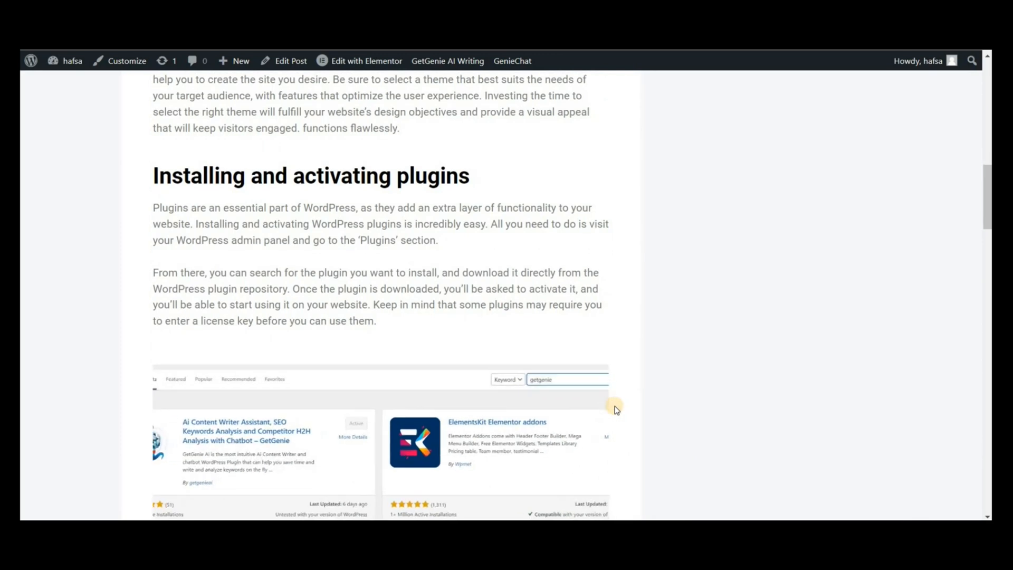
{"action": "scroll", "scroll_direction": "down", "scroll_amount": 3}
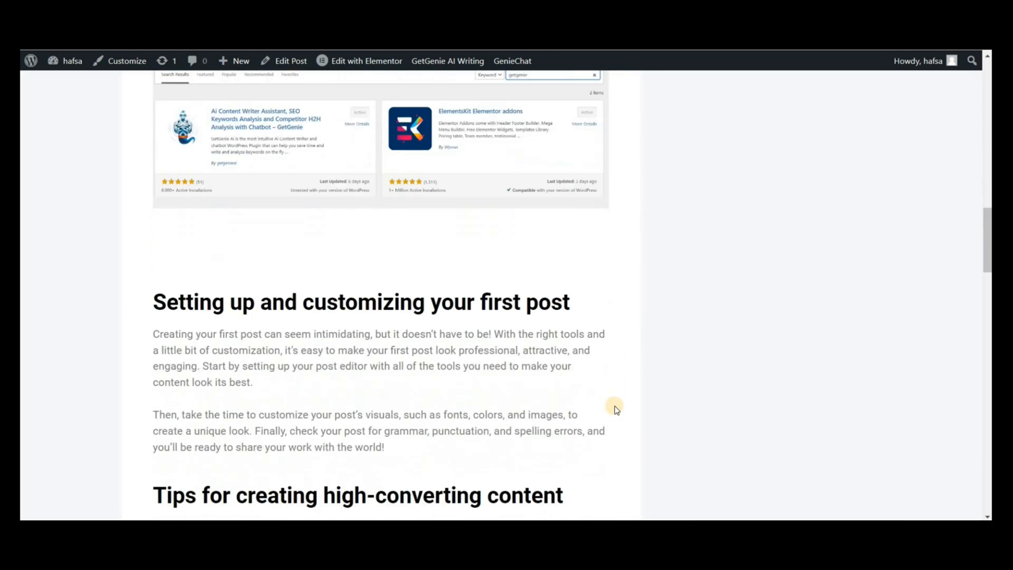
{"action": "scroll", "scroll_direction": "down", "scroll_amount": 3}
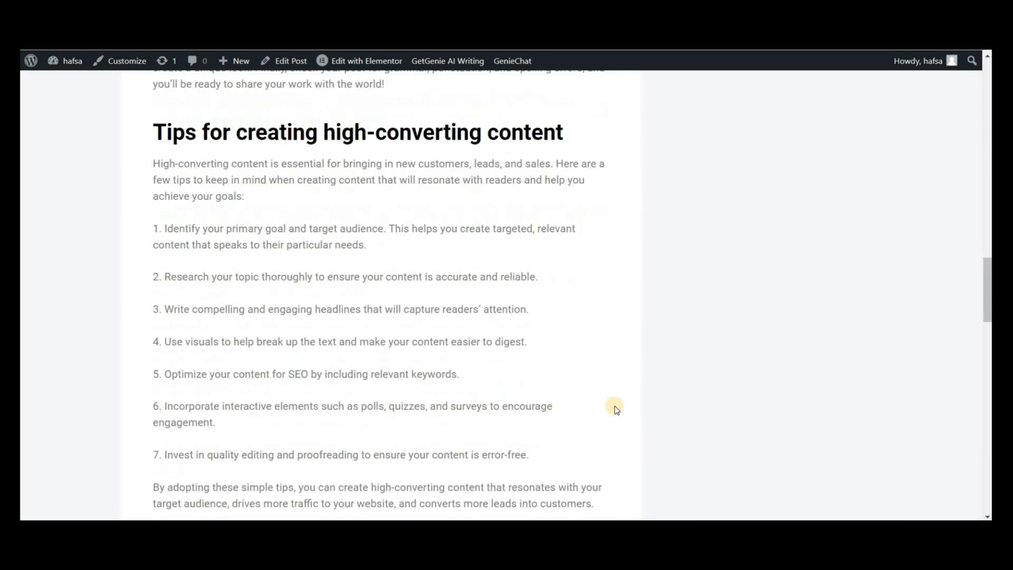
{"action": "scroll", "scroll_direction": "down", "scroll_amount": 3}
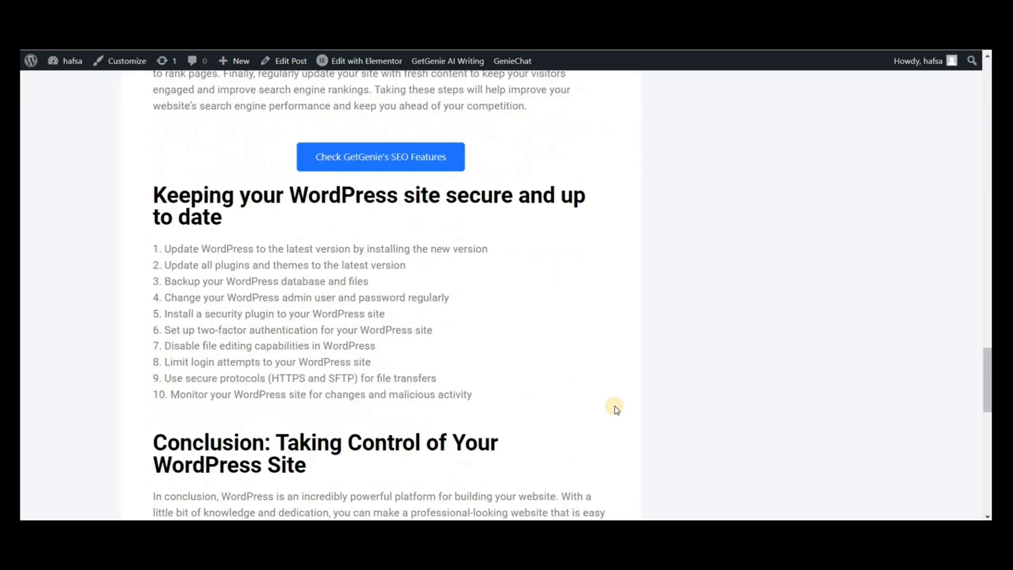